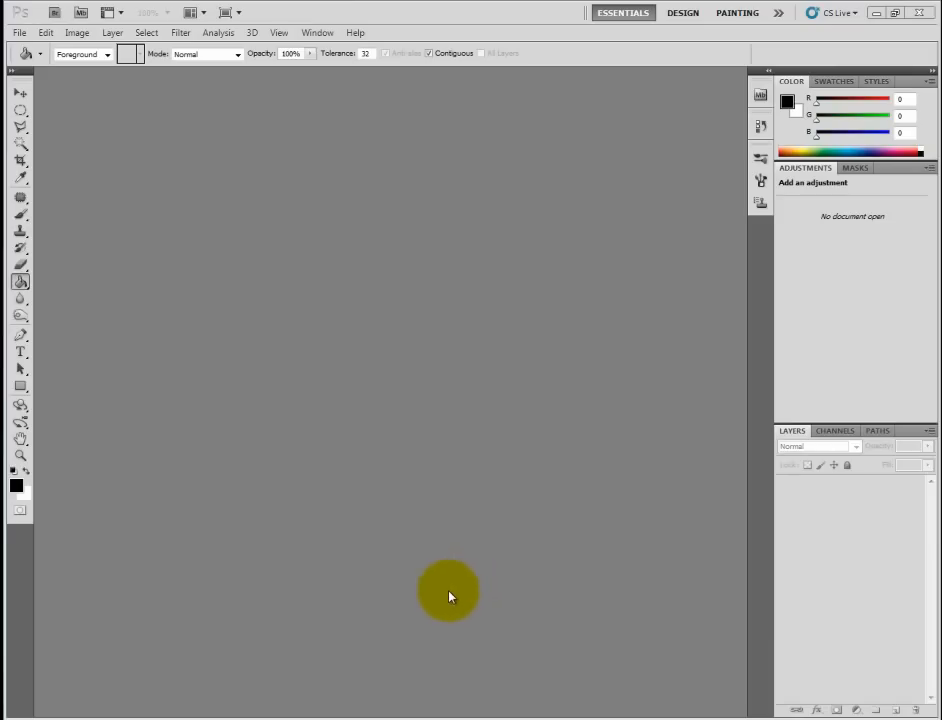
mouse_move(435, 583)
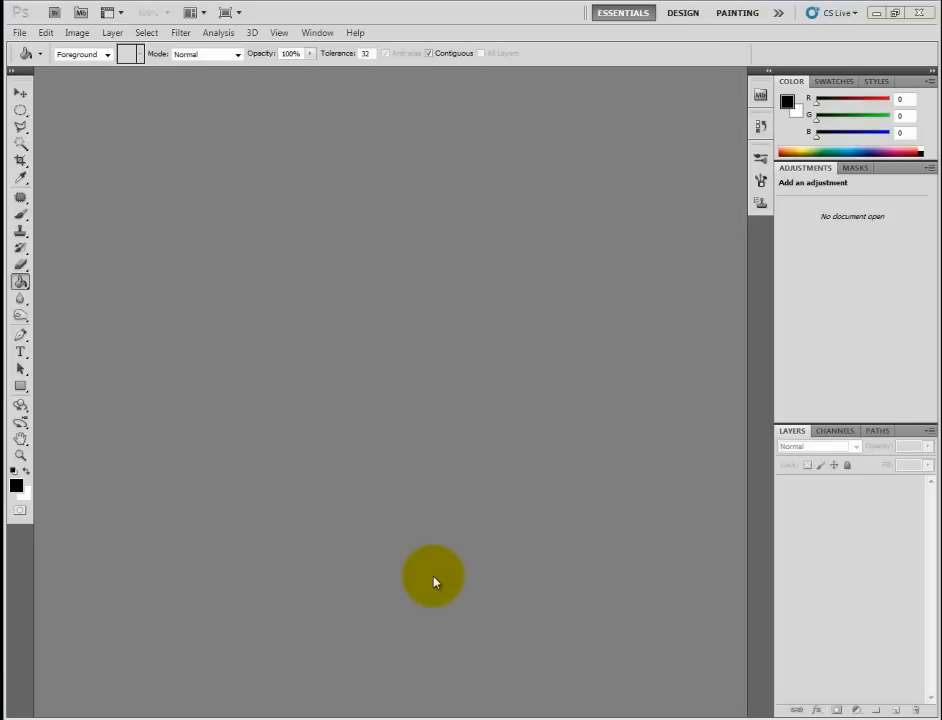
mouse_move(418, 590)
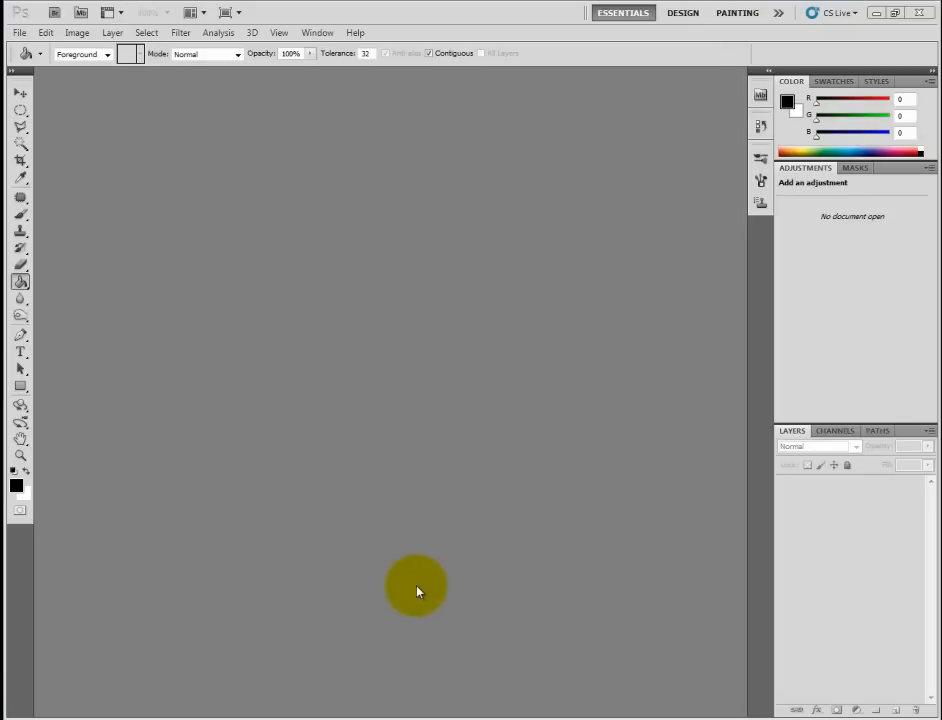
Open the snowy mountains photo mountains5642.
left_click(18, 32)
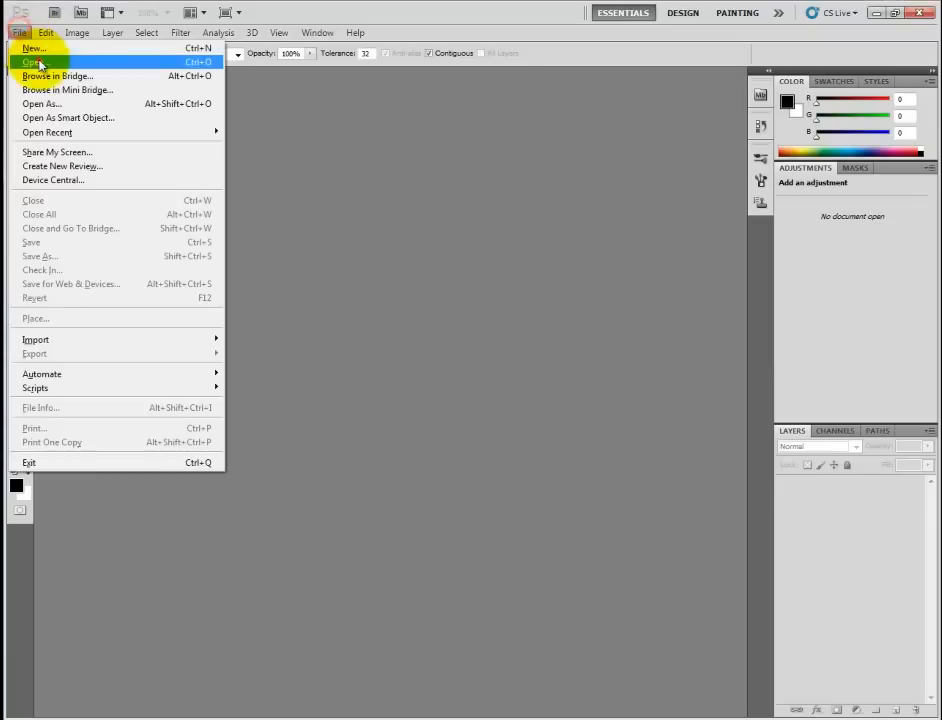
left_click(32, 62)
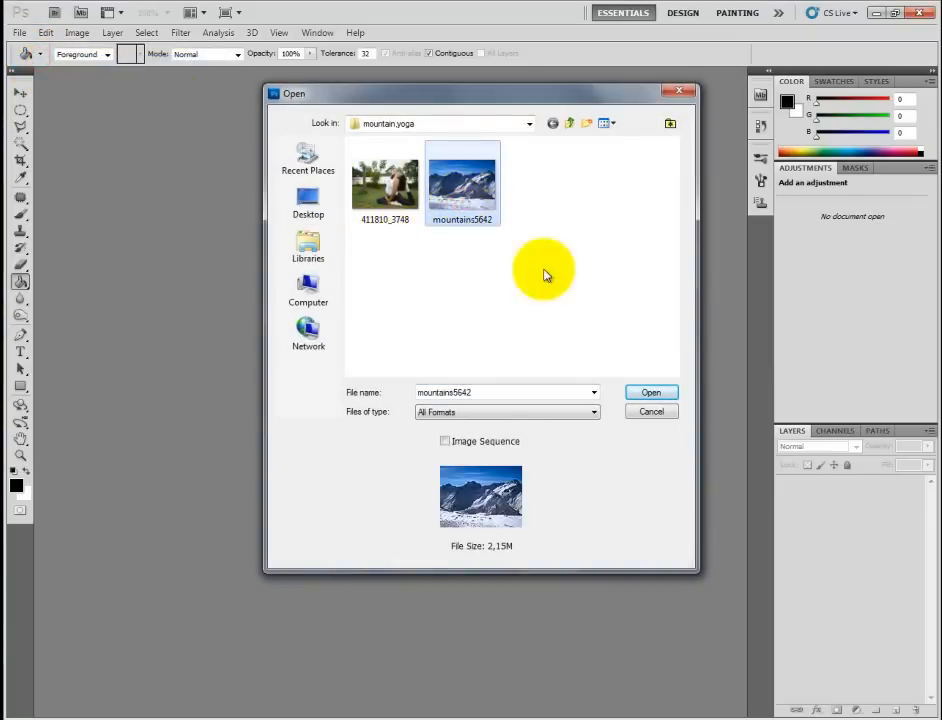
left_click(651, 392)
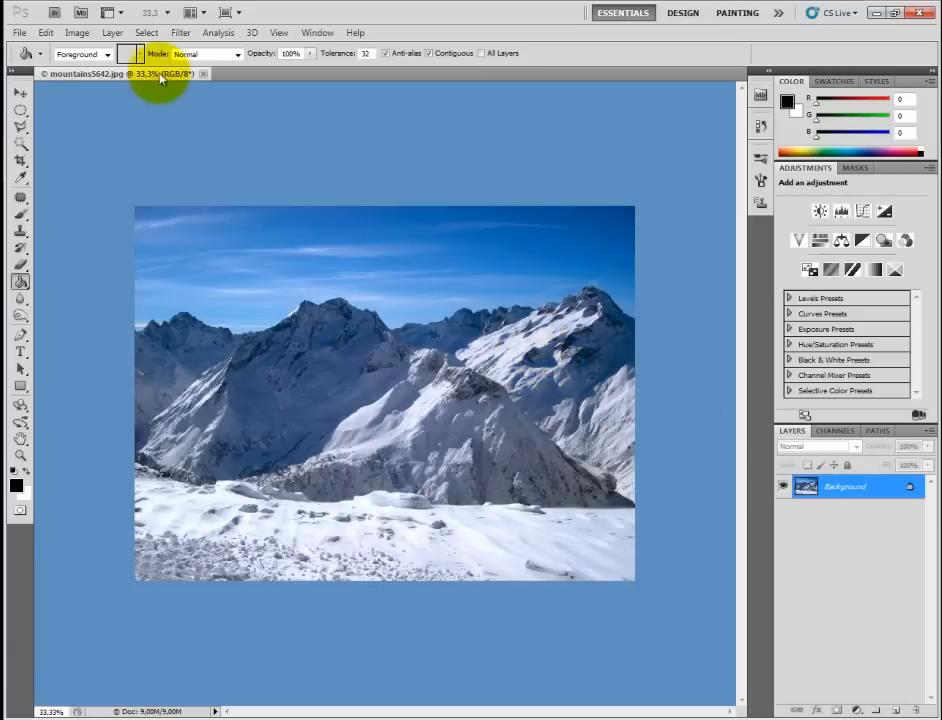
Resize the image from 2048×1536 to 1000×750 pixels via Image Size.
left_click(76, 32)
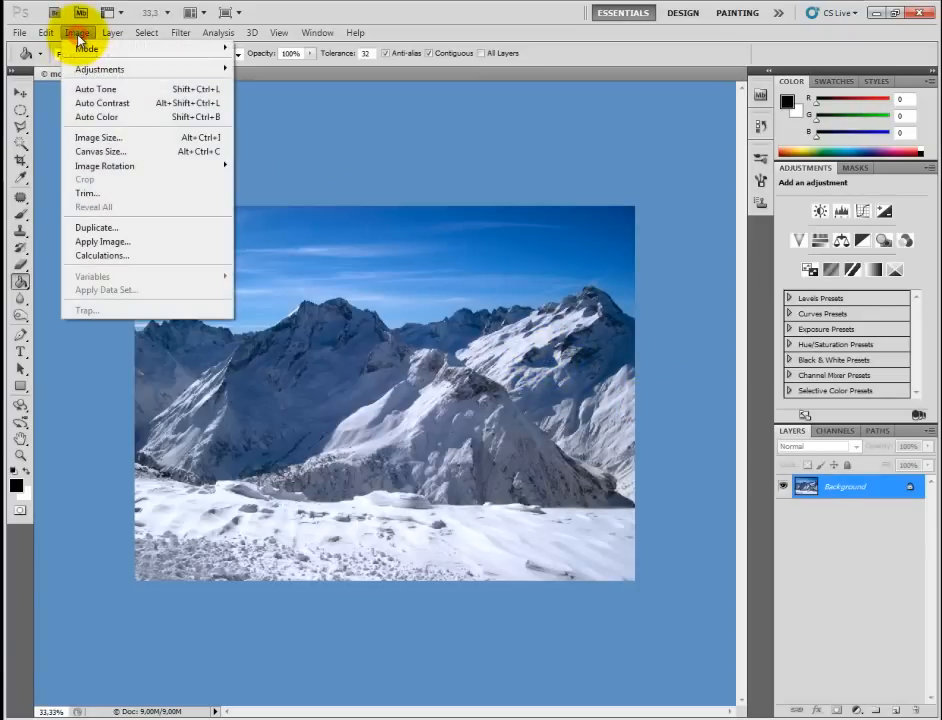
left_click(98, 137)
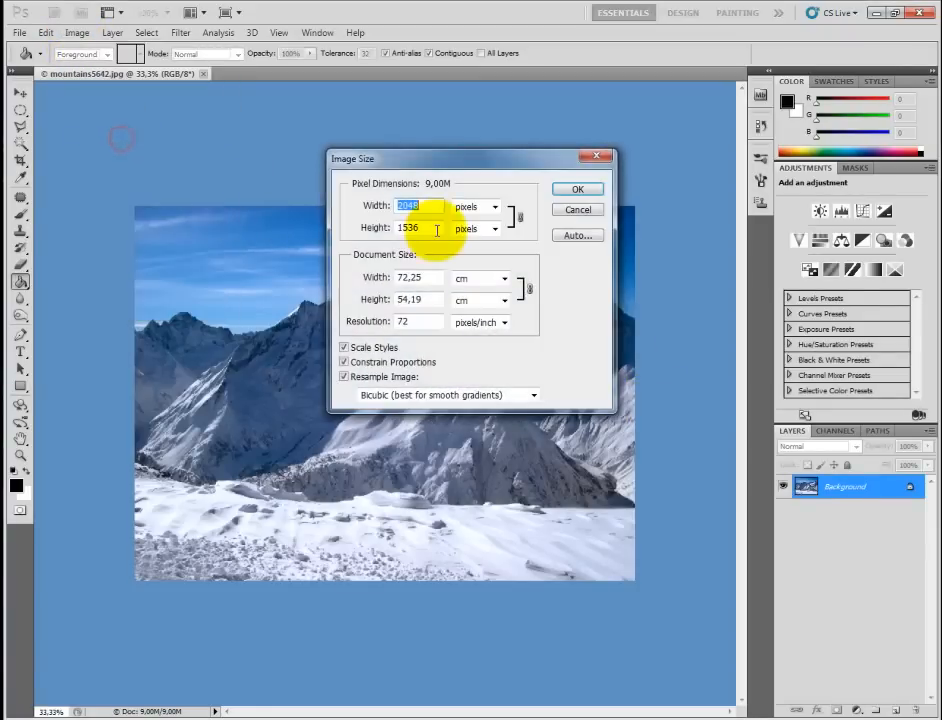
mouse_move(434, 228)
type("1000")
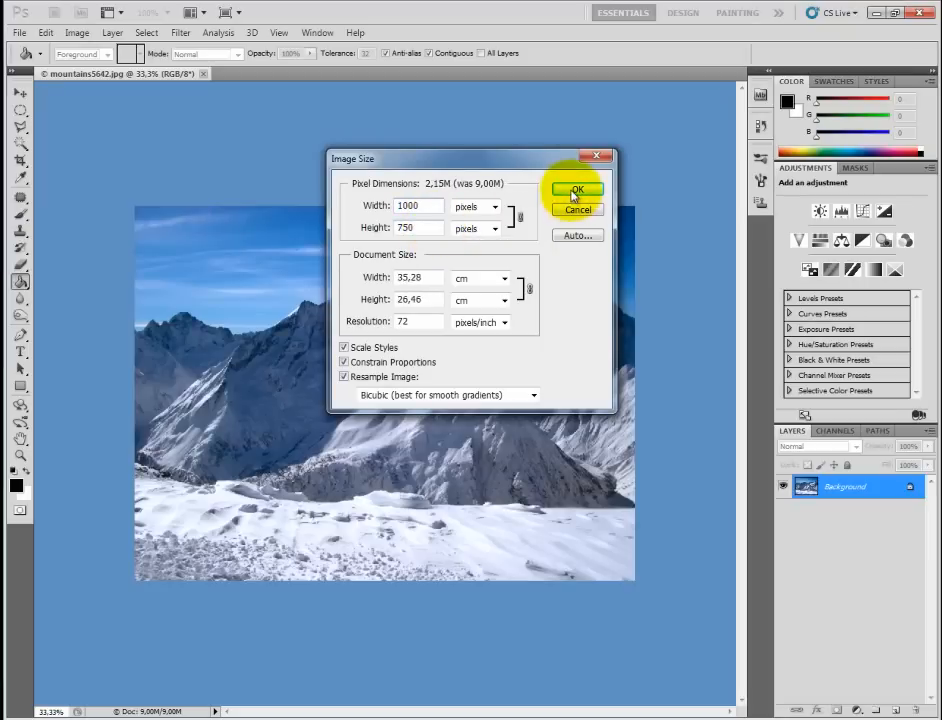
left_click(577, 190)
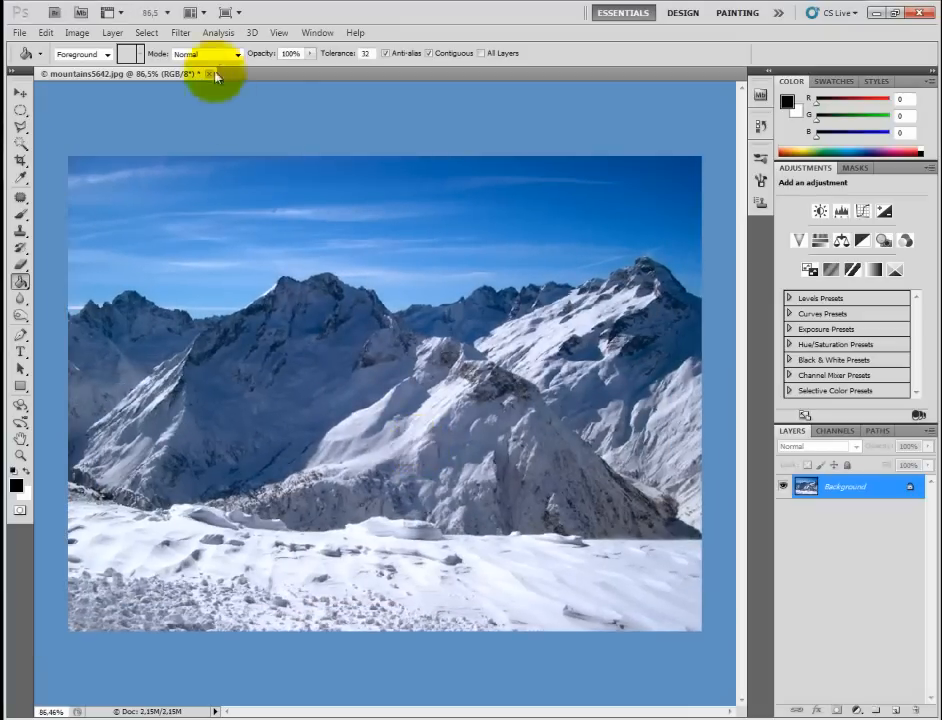
Open the yoga woman photo 411810_3748 and bring it in as Layer 1 above the mountains.
left_click(18, 32)
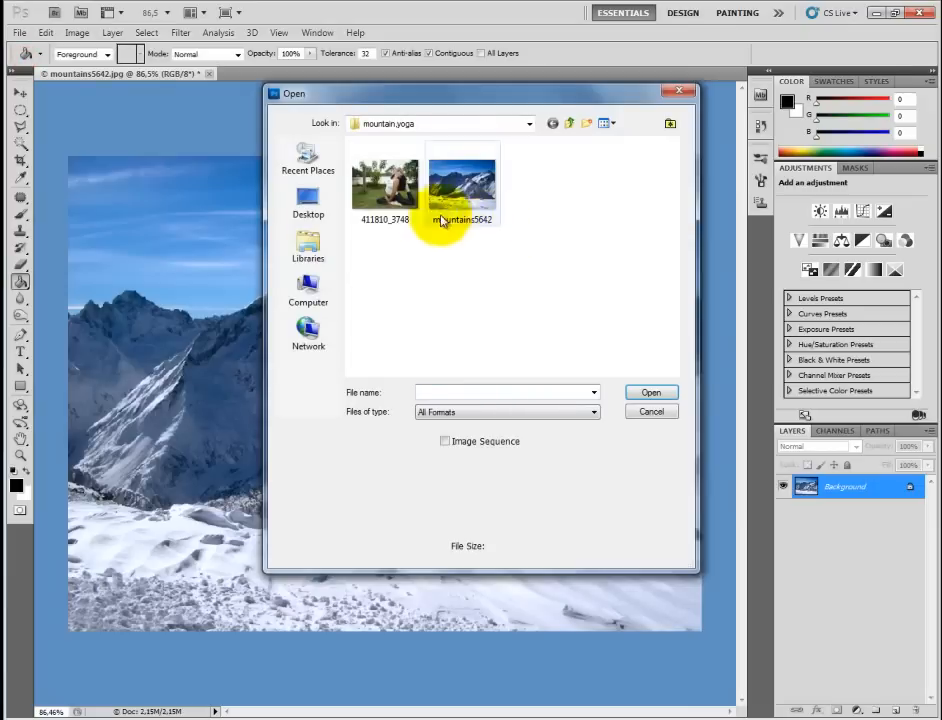
left_click(384, 180)
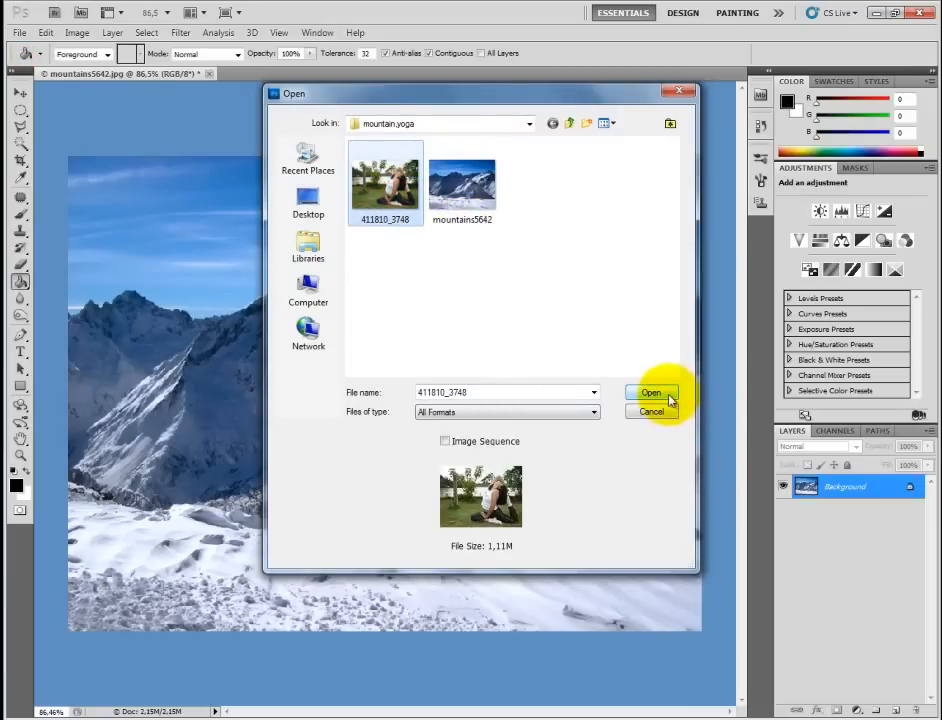
left_click(651, 392)
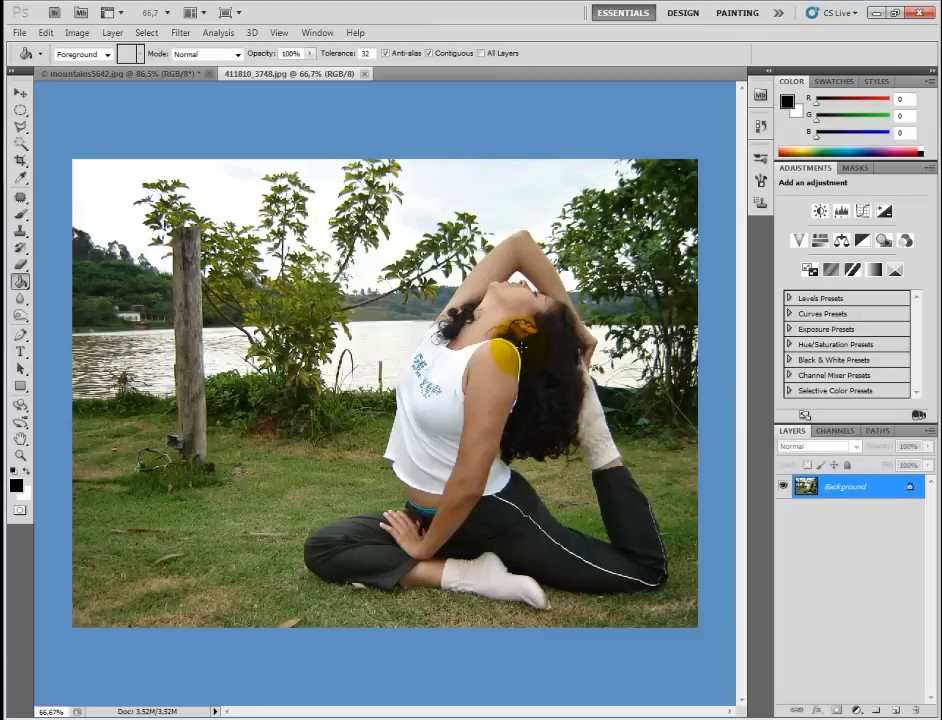
left_click(490, 350)
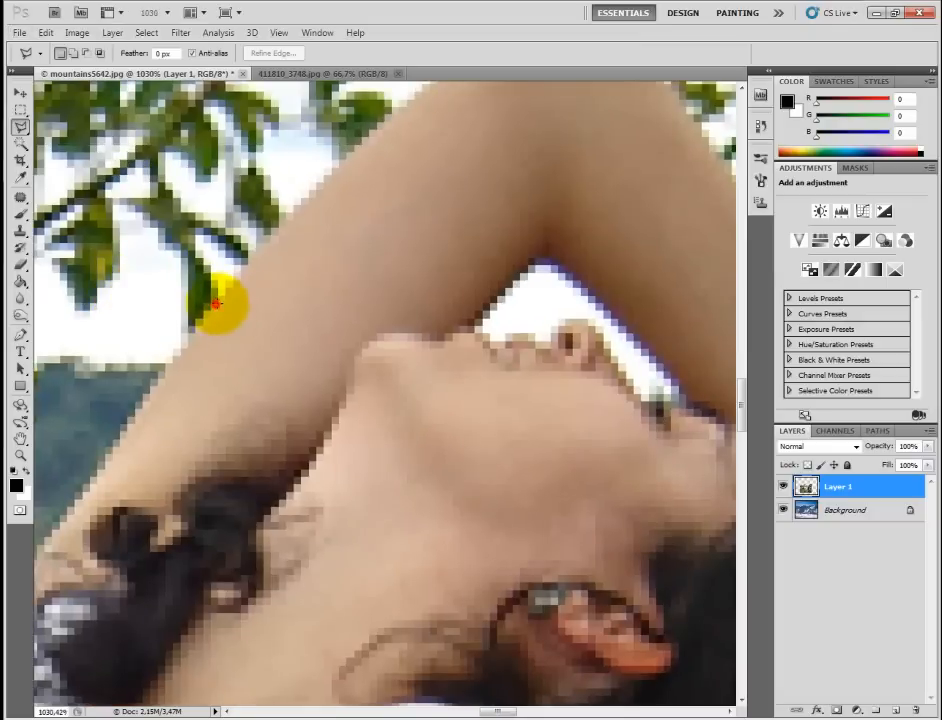
Trace the Polygonal Lasso outline along the woman's arm, raised arm, hair and shoulder.
left_click_drag(218, 305, 390, 115)
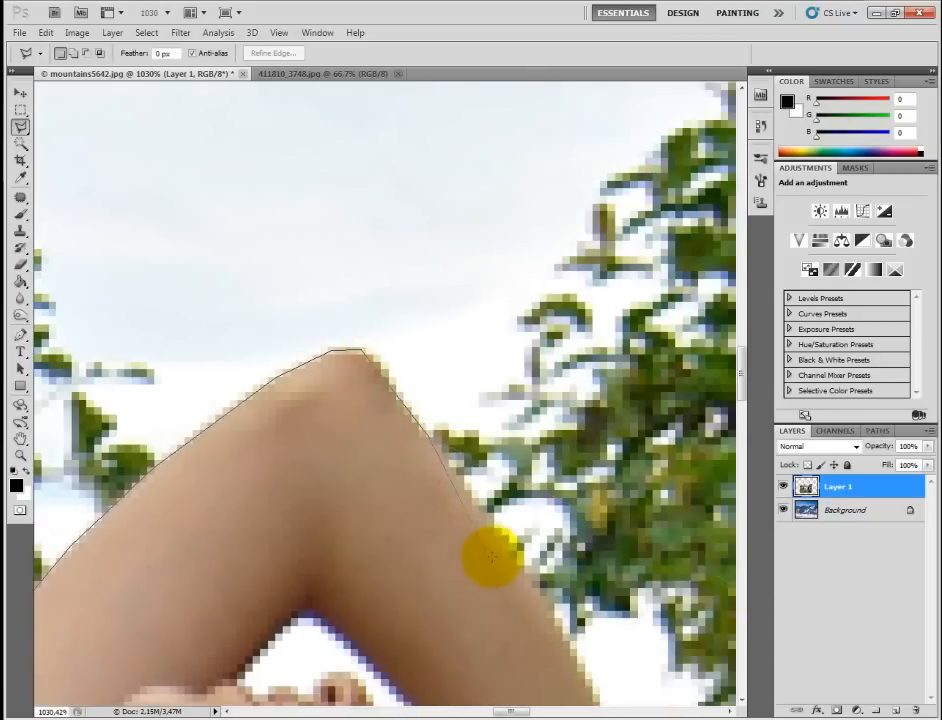
left_click_drag(492, 558, 575, 660)
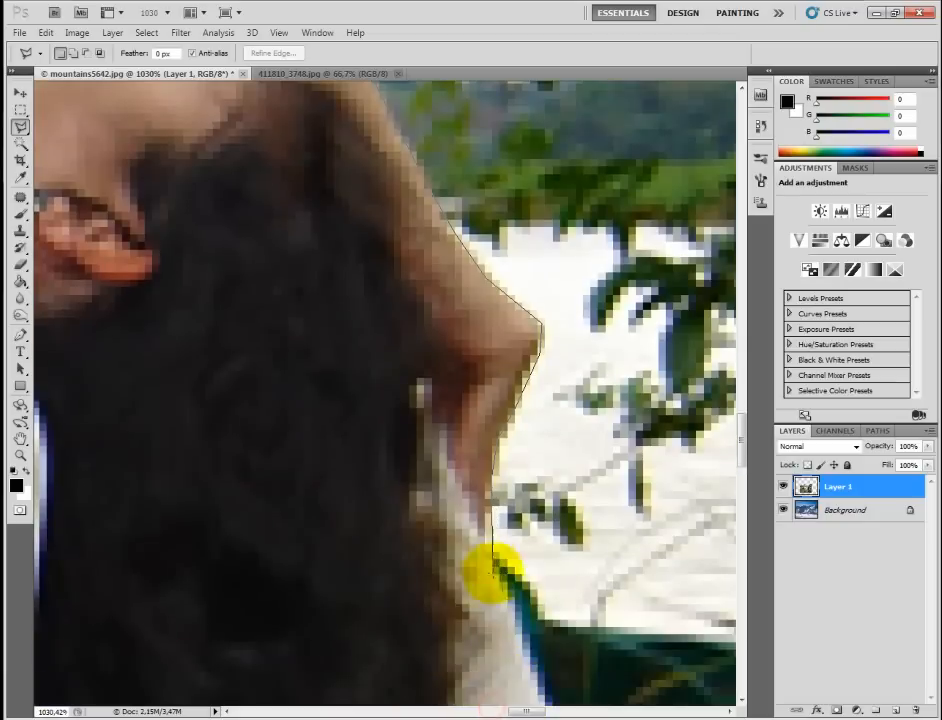
left_click_drag(495, 575, 525, 670)
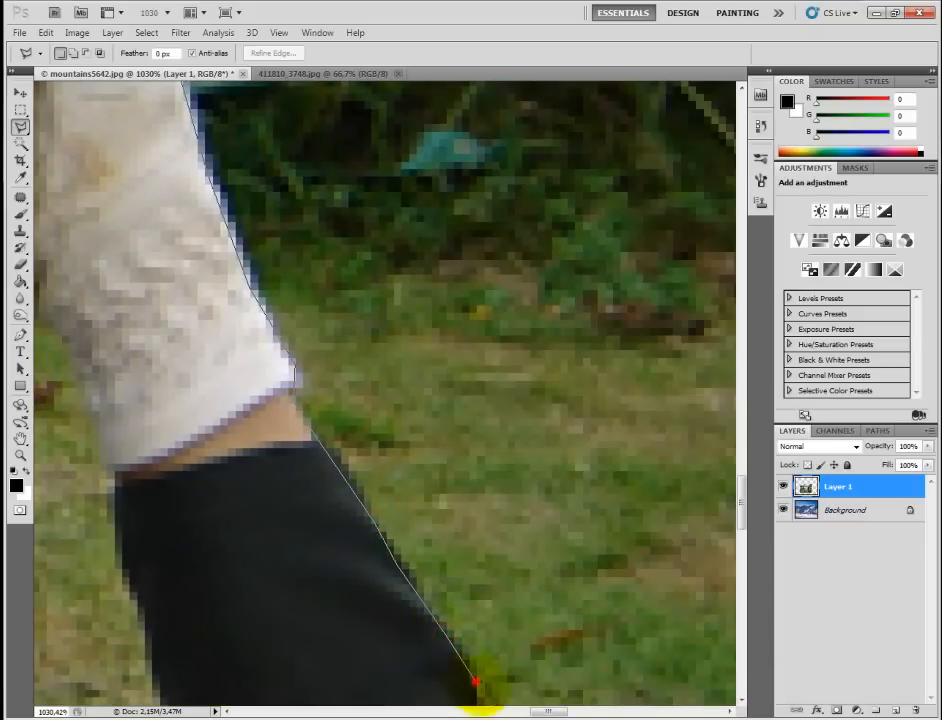
Continue the outline down along her trouser leg and bent knee.
scroll("down", 3)
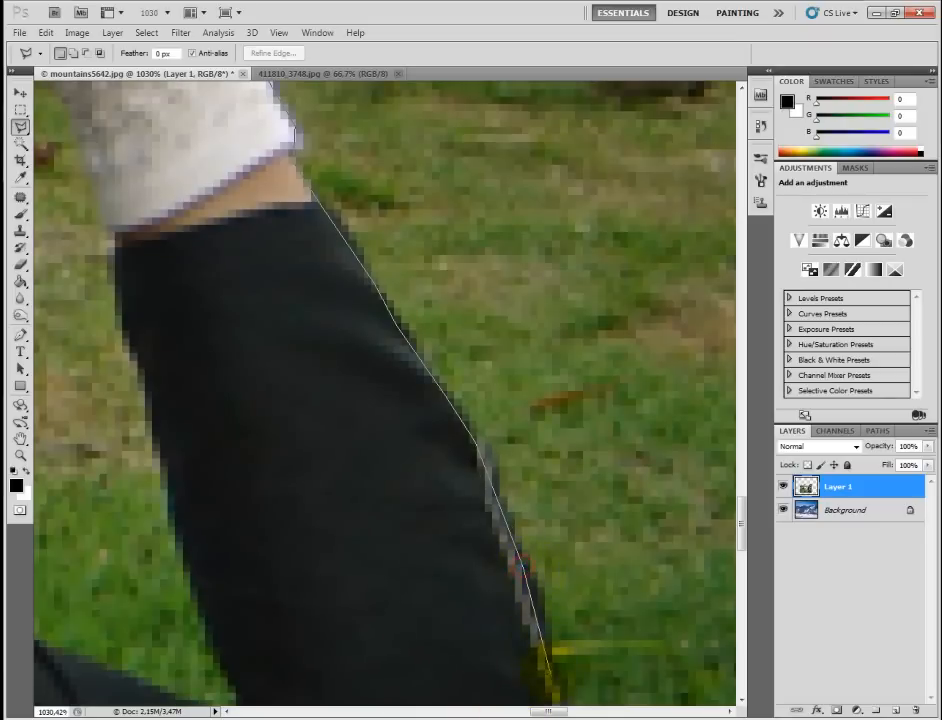
scroll("down", 3)
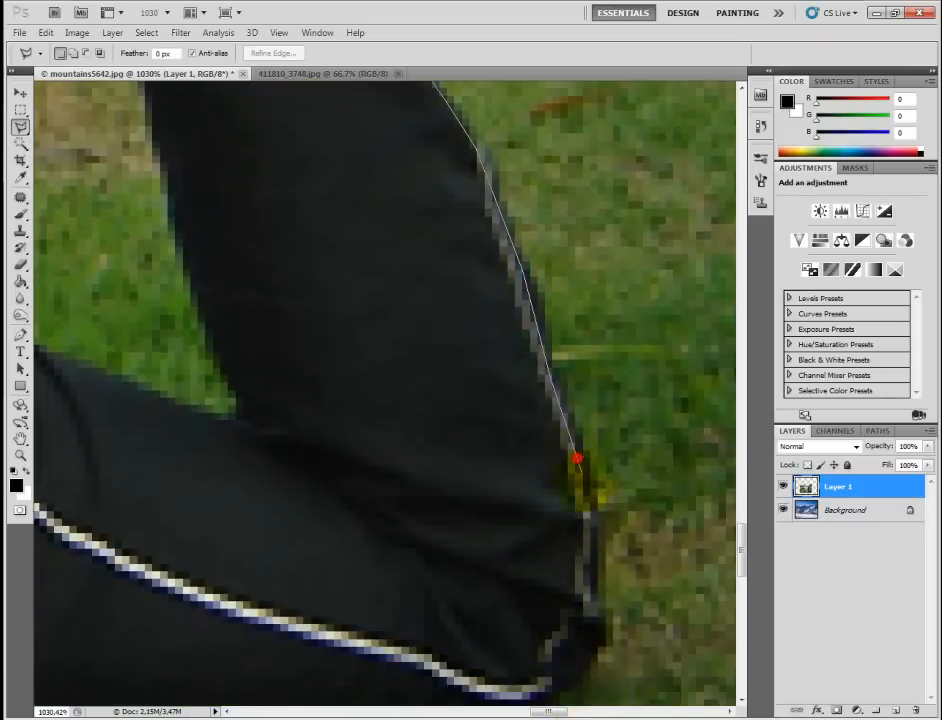
left_click(595, 625)
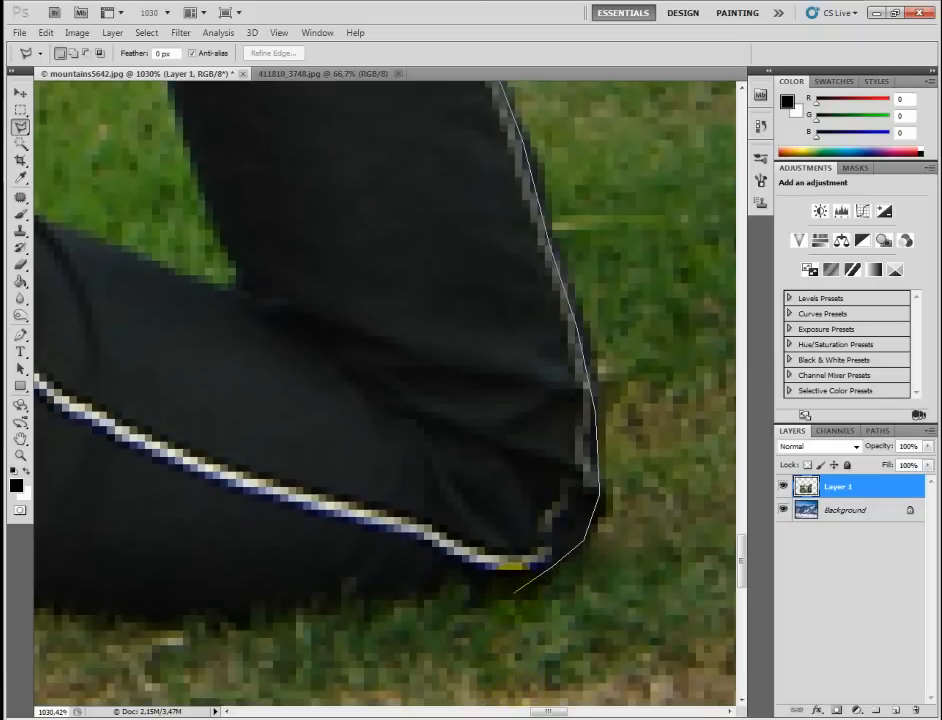
left_click(378, 598)
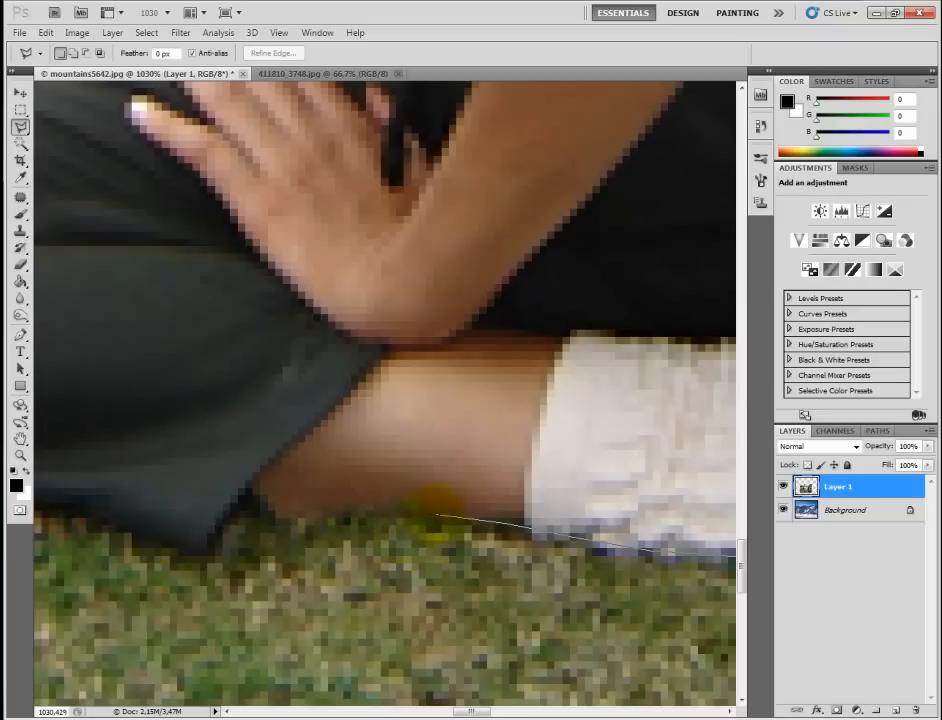
Add outline points under her foot, around her knee and along her waist to close the loop.
left_click(337, 510)
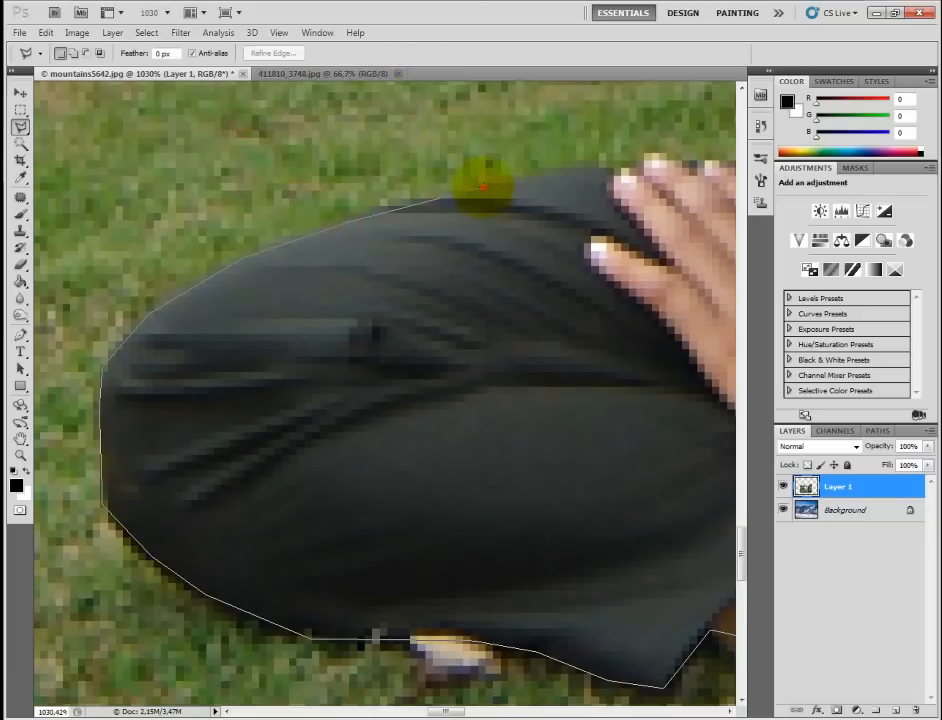
left_click_drag(485, 185, 645, 155)
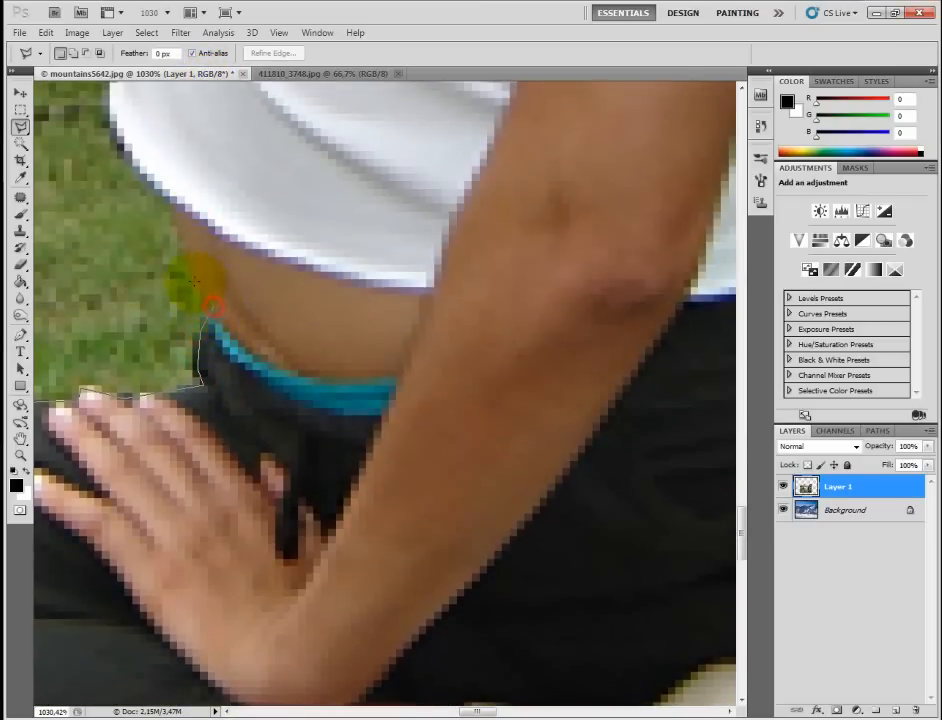
left_click_drag(210, 305, 135, 155)
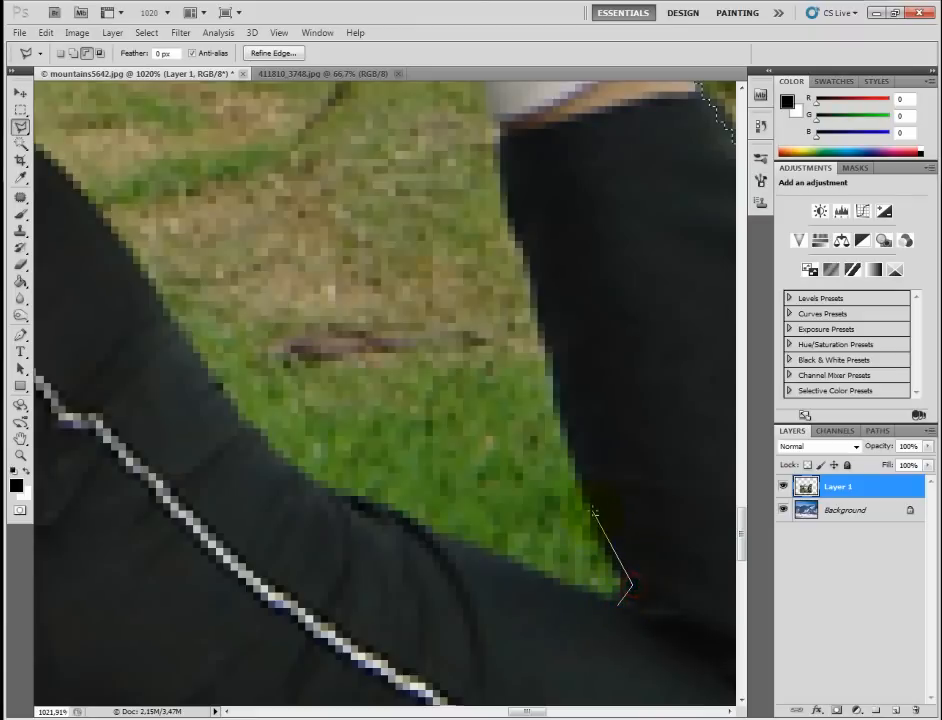
Subtract the grass gap between her legs from the selection.
left_click(517, 237)
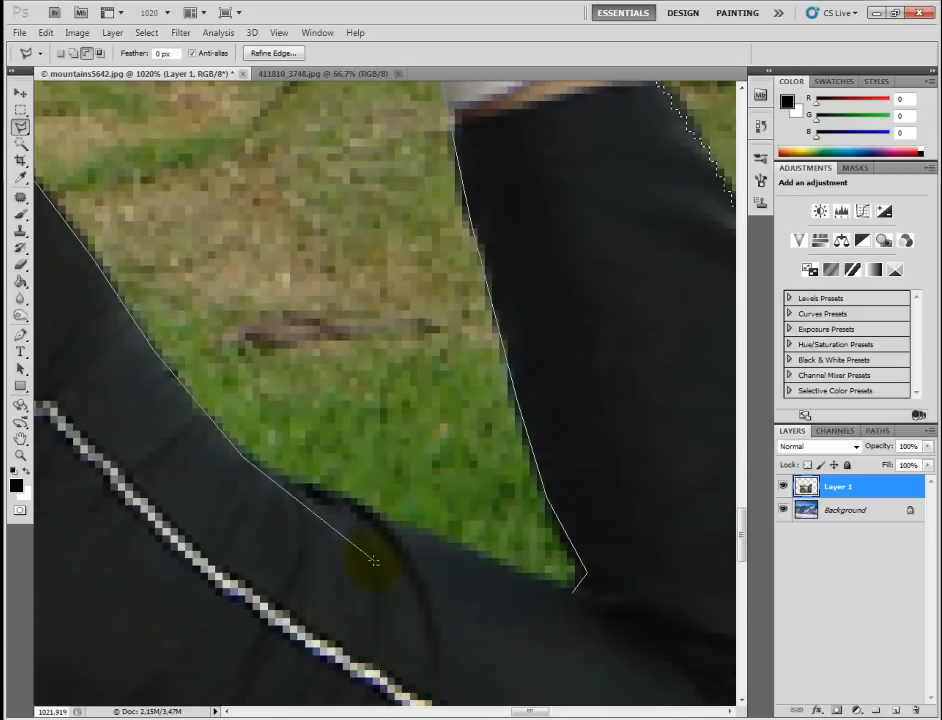
left_click(565, 583)
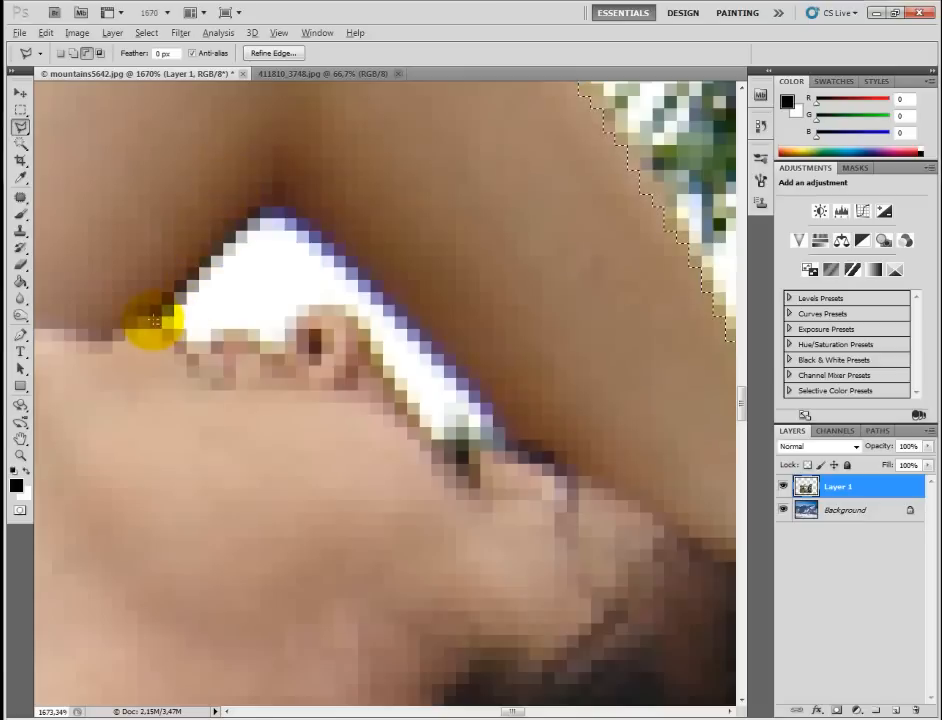
Subtract the light gap between her arm and face from the selection.
left_click_drag(155, 320, 360, 290)
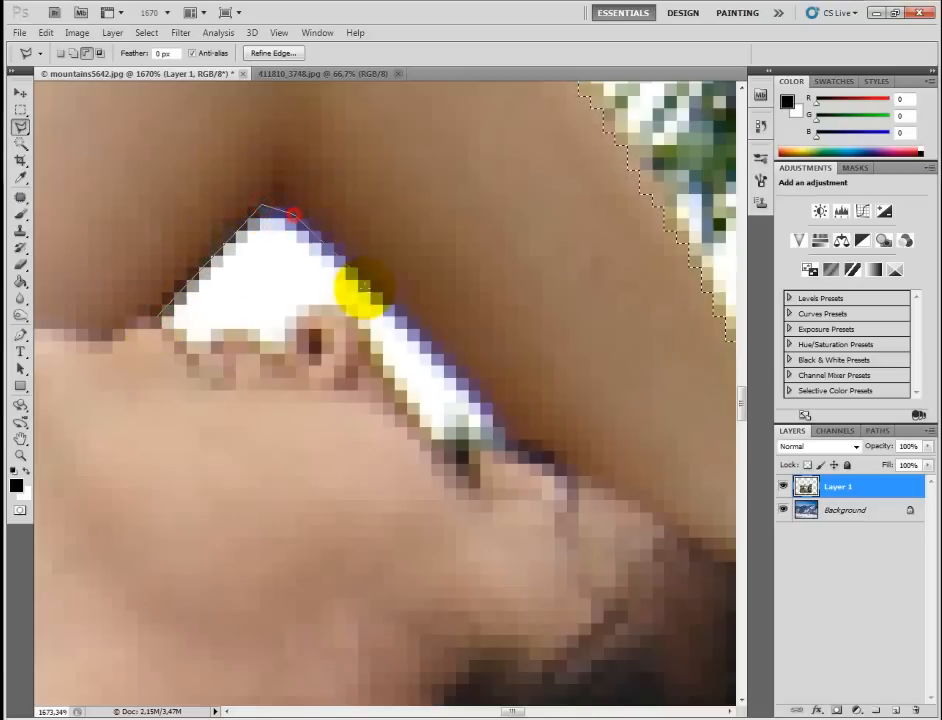
left_click_drag(360, 290, 470, 430)
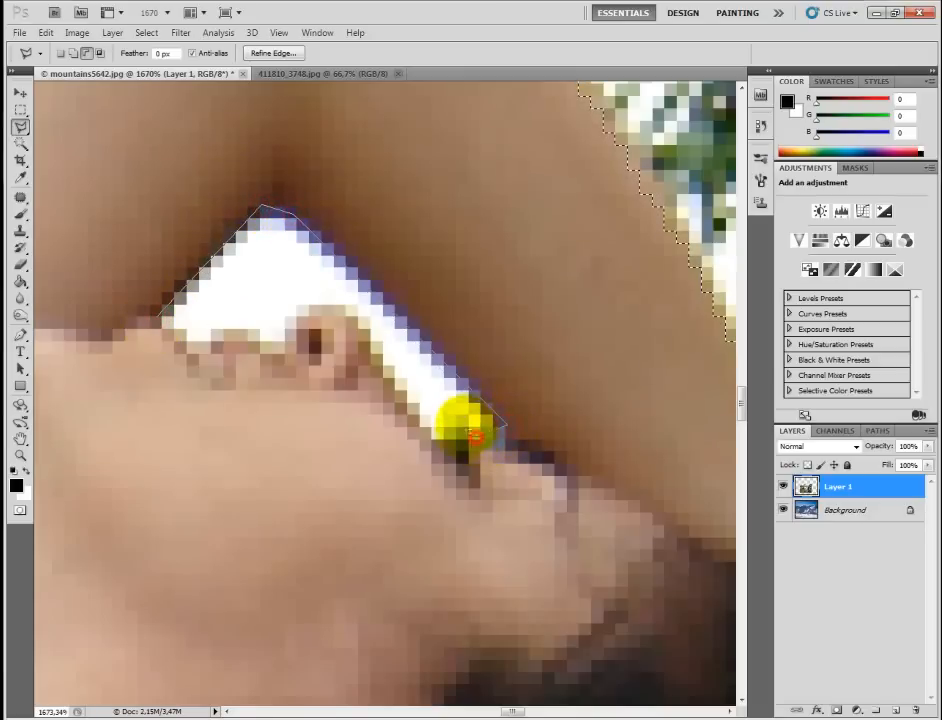
left_click_drag(470, 430, 365, 345)
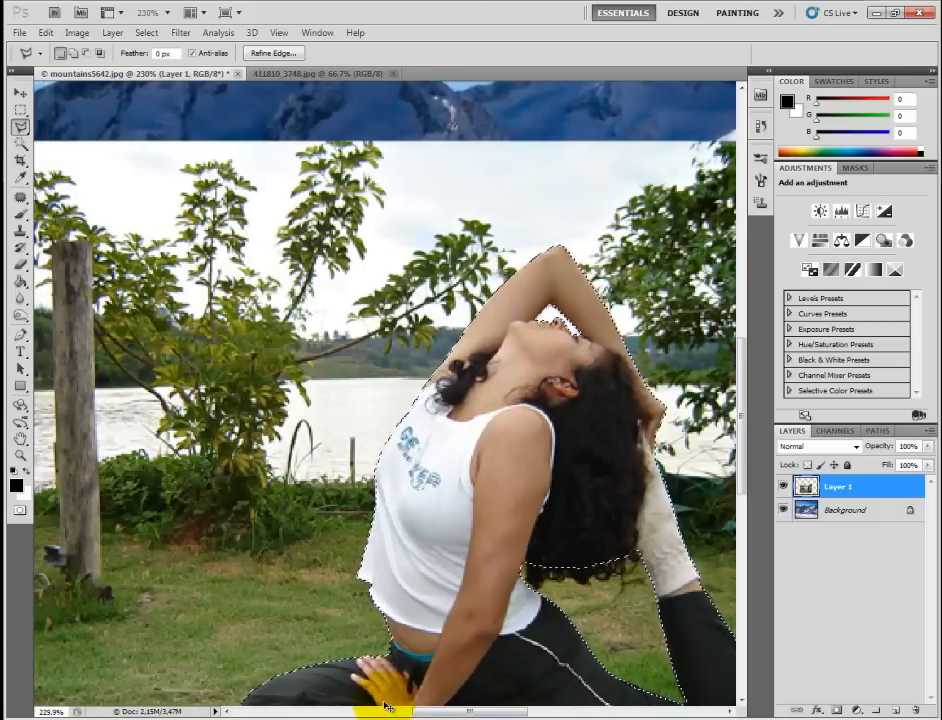
Invert the selection, delete the garden background, then deselect.
left_click(146, 32)
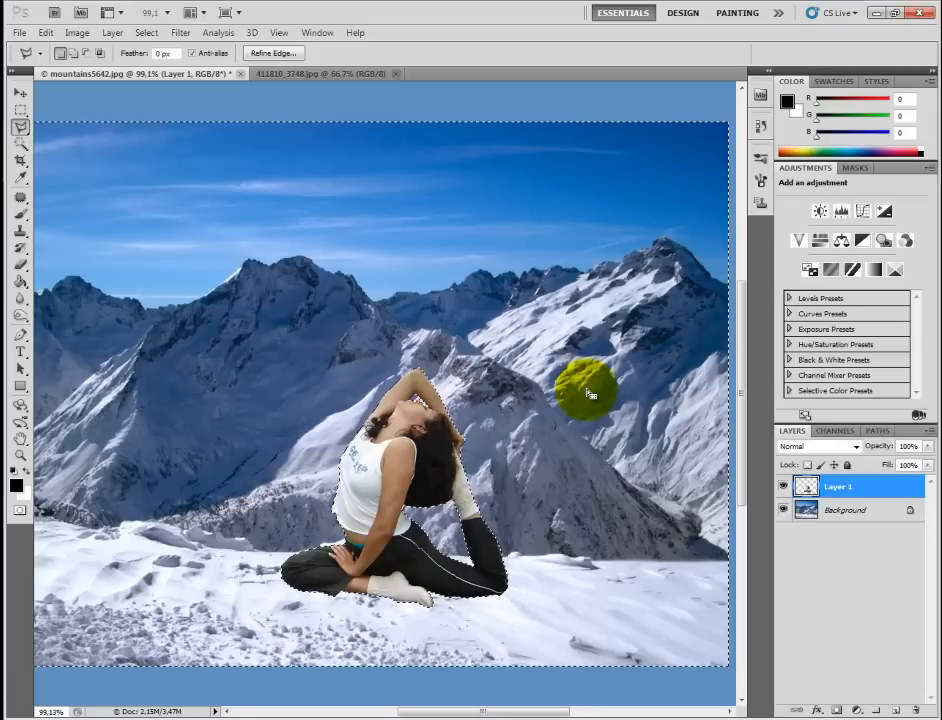
left_click(146, 32)
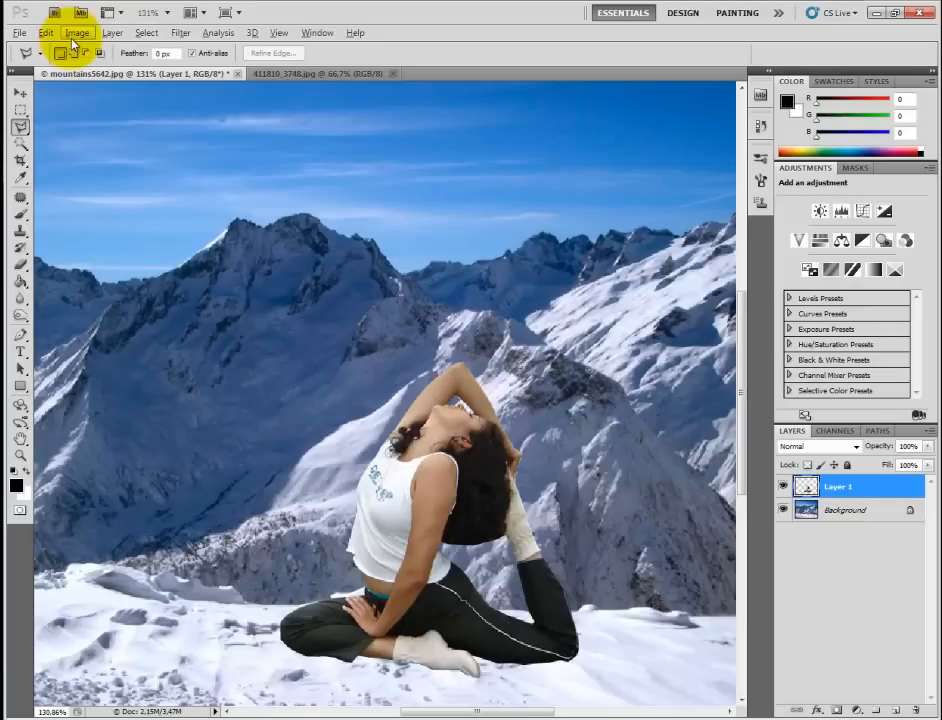
Apply Brightness/Contrast with brightness −5 and contrast 25 to the woman's layer.
left_click(77, 32)
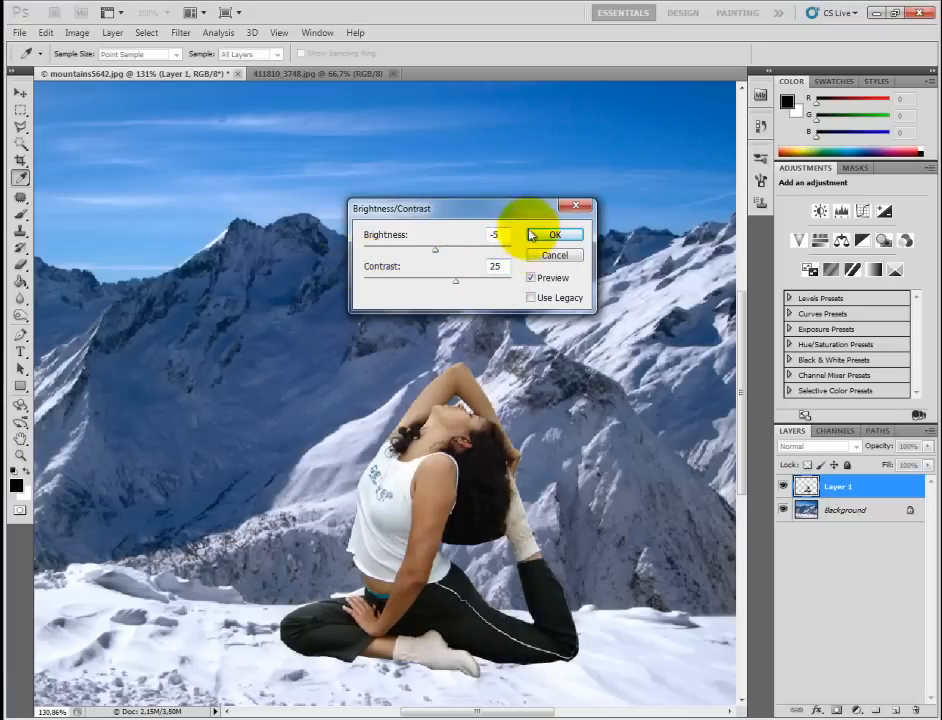
left_click(554, 234)
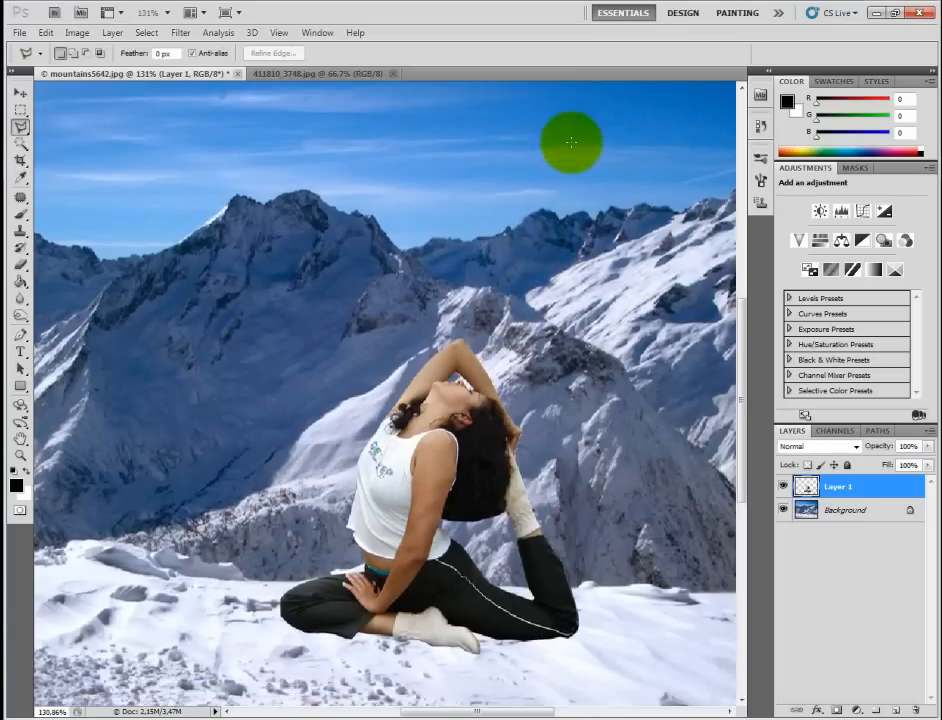
Duplicate the mountain Background layer into Layer 2.
left_click(845, 510)
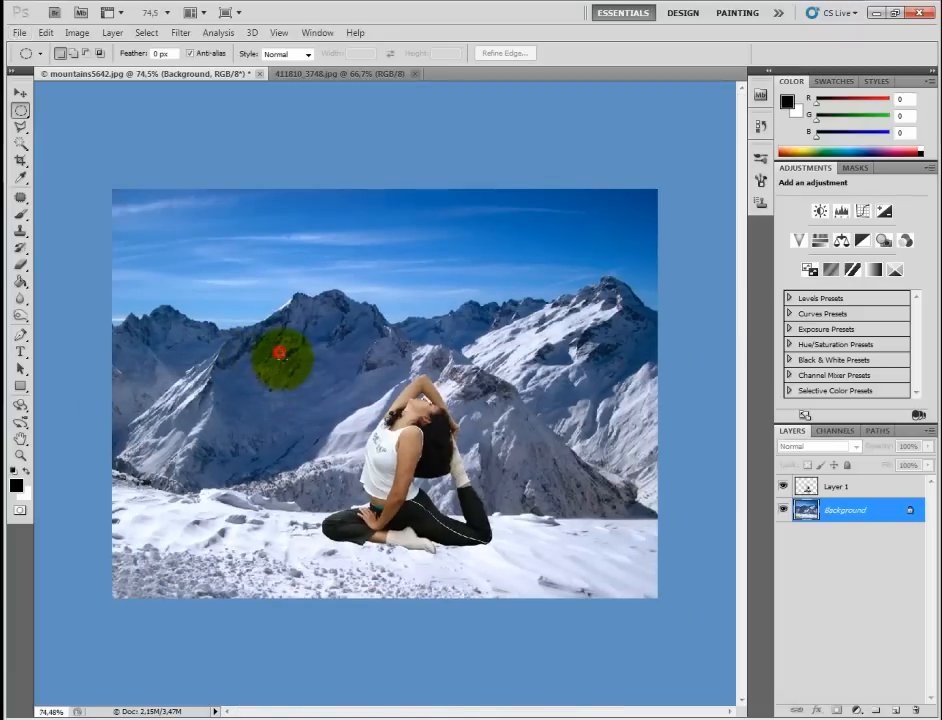
left_click_drag(280, 355, 520, 595)
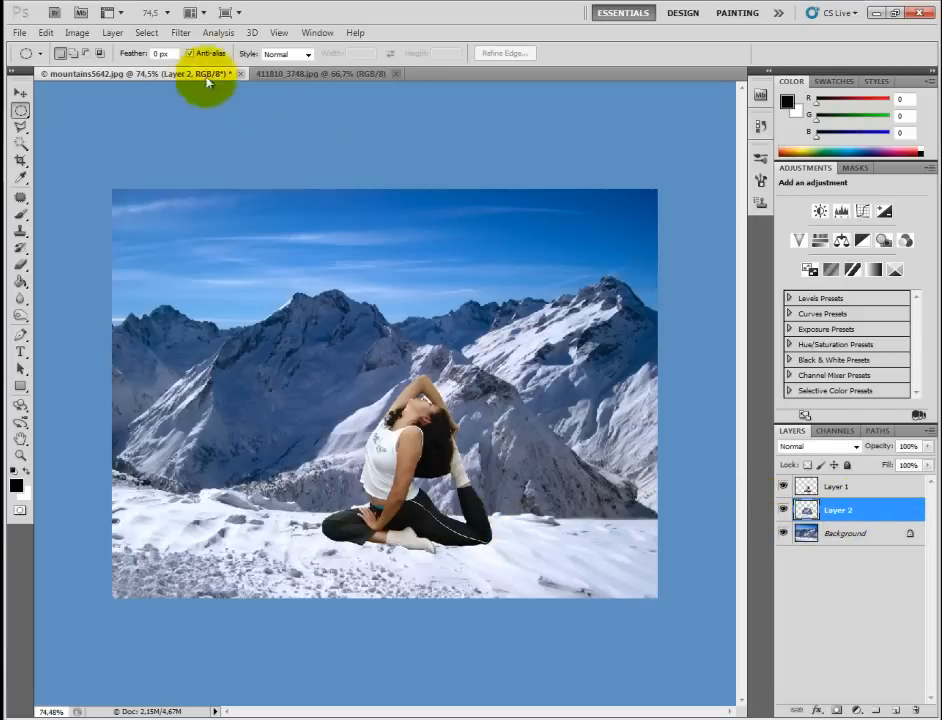
Load the saved circular selection around the yoga woman.
left_click(146, 32)
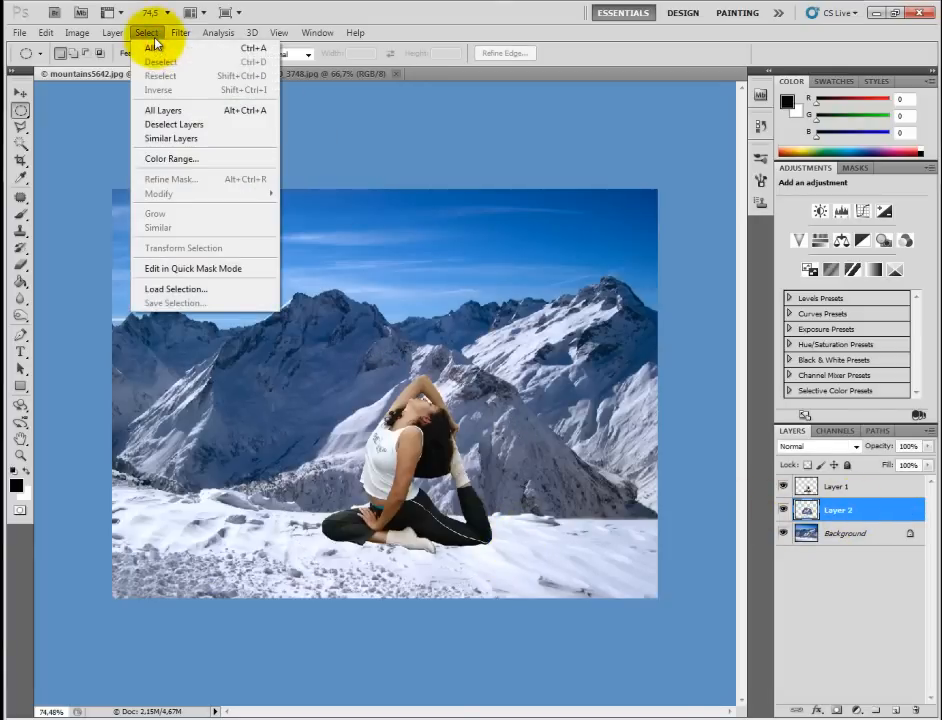
left_click(176, 289)
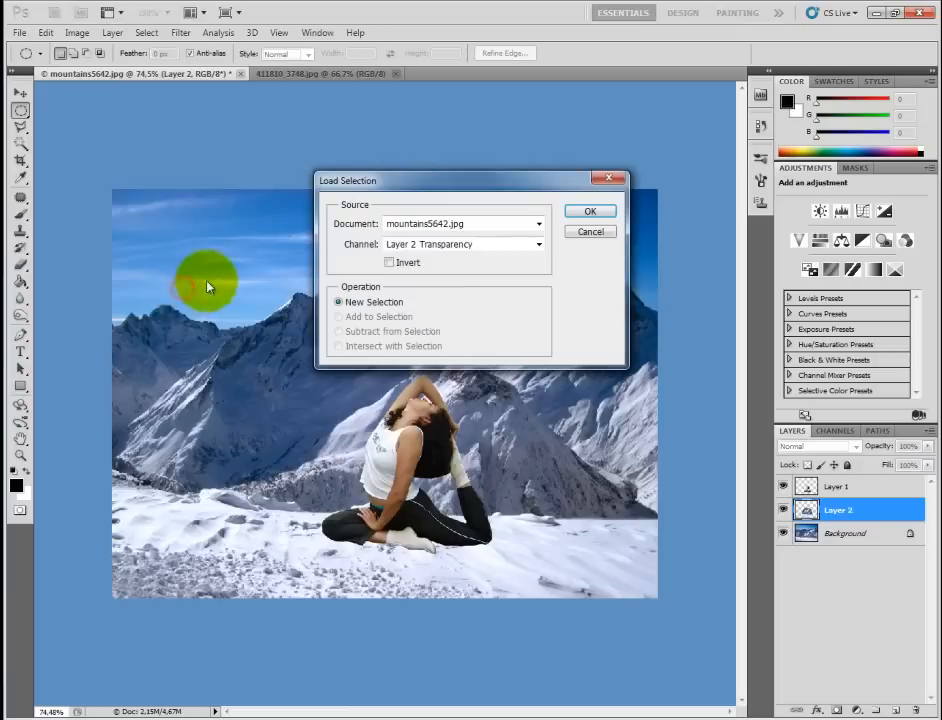
left_click(589, 211)
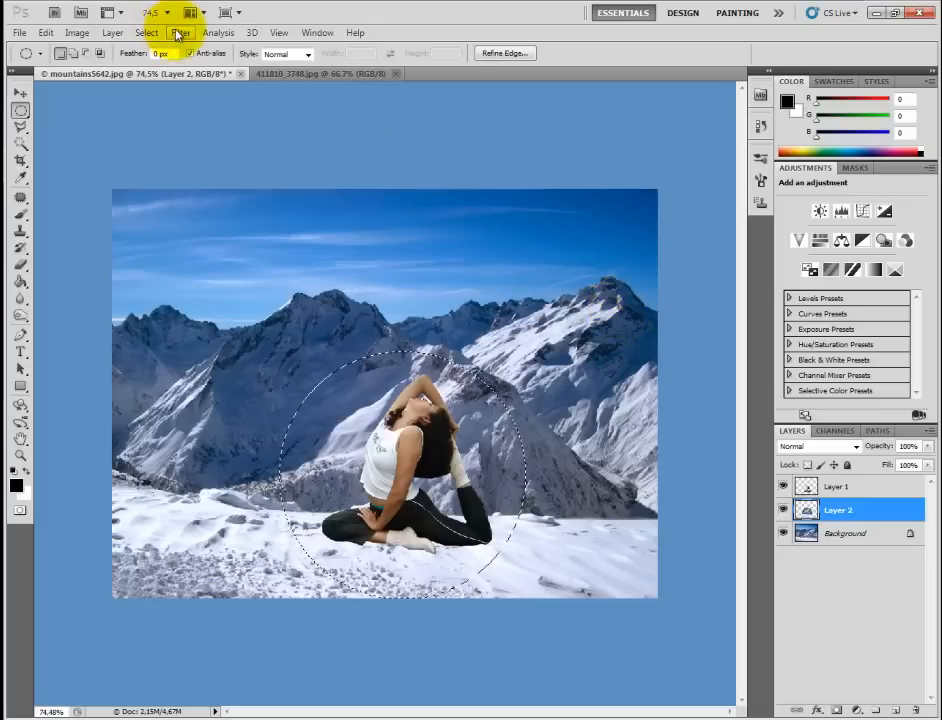
Spherize the mountain copy inside the circle at 100% Amount.
left_click(180, 32)
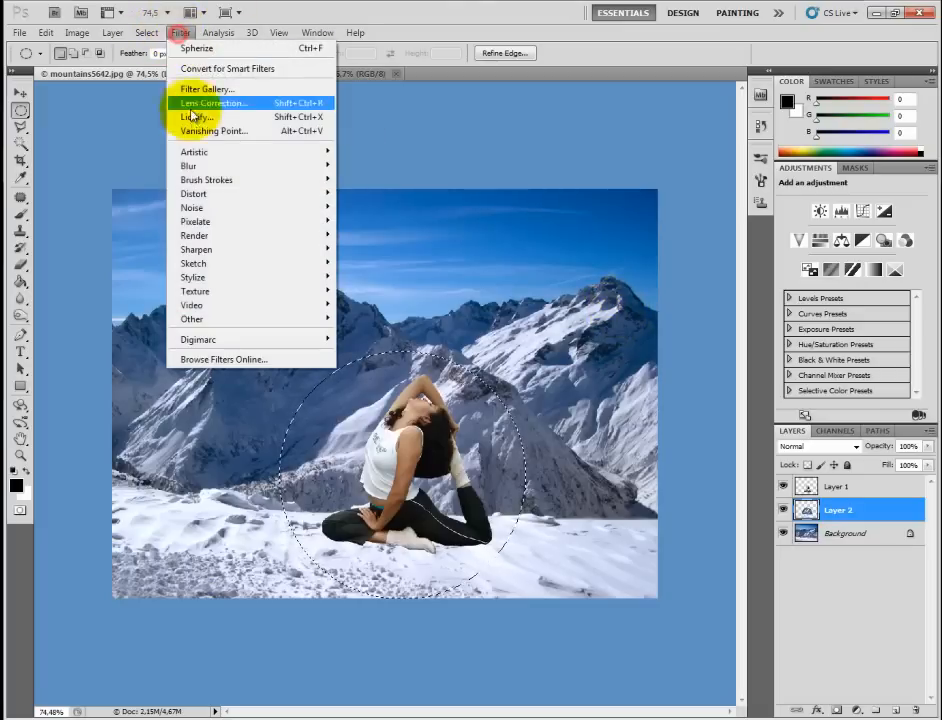
mouse_move(196, 221)
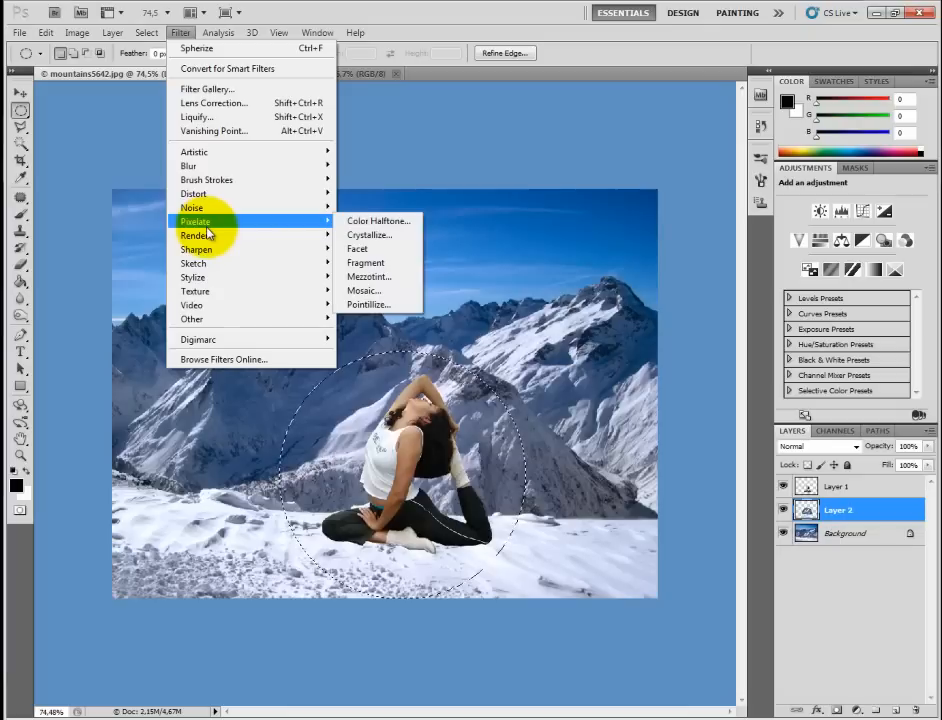
mouse_move(220, 277)
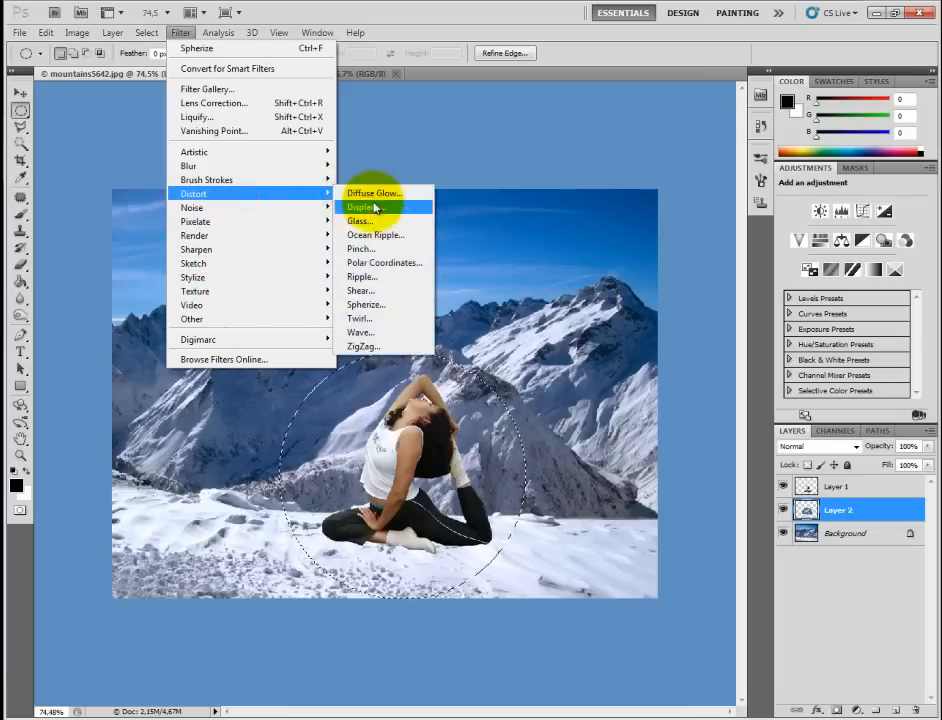
left_click(365, 304)
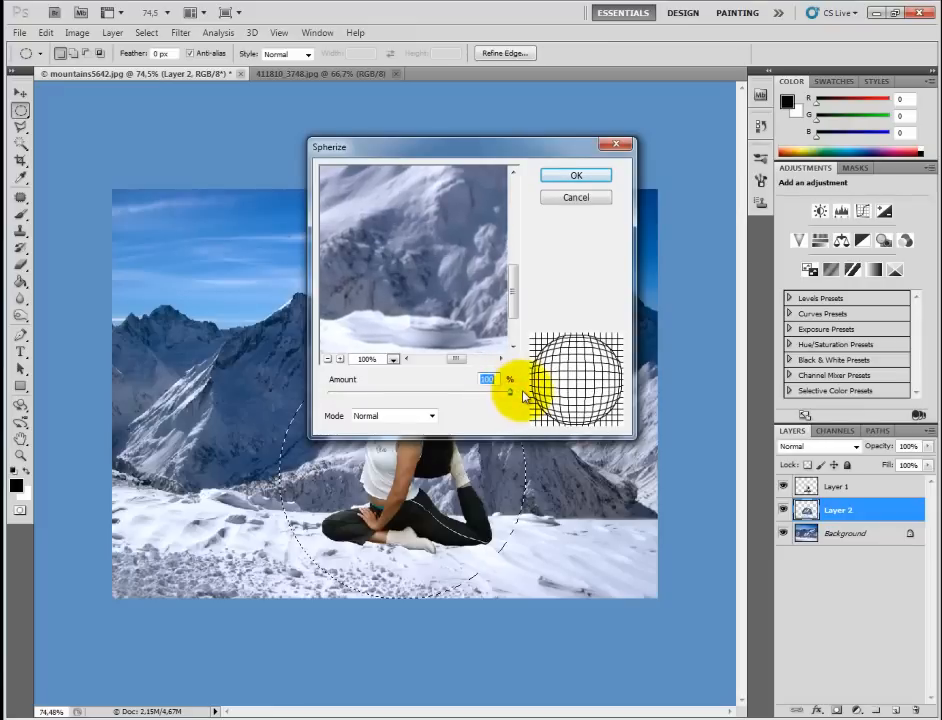
mouse_move(418, 428)
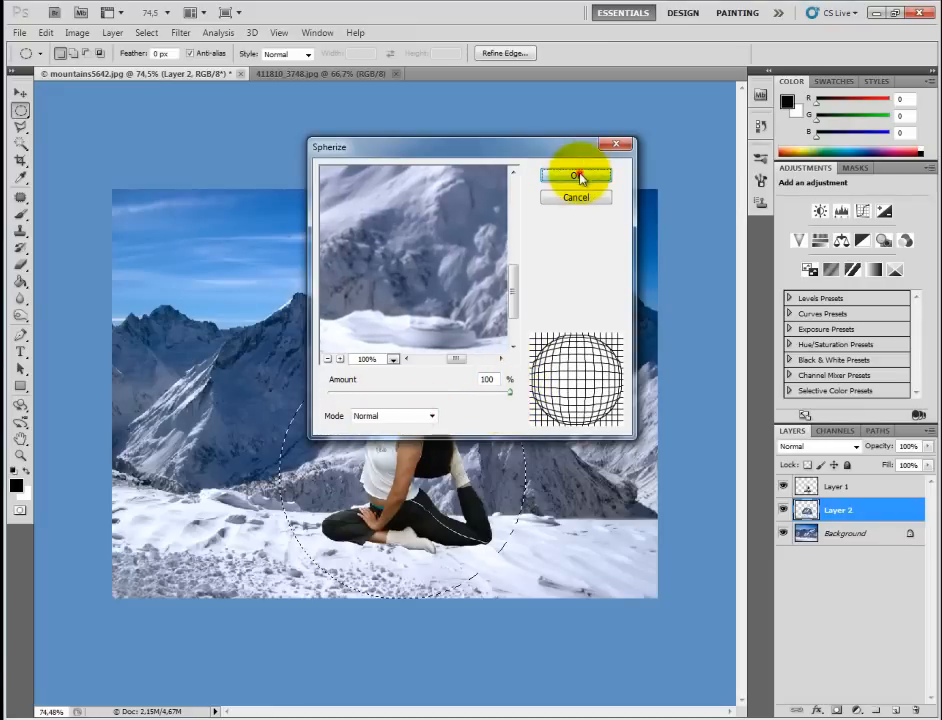
left_click(576, 176)
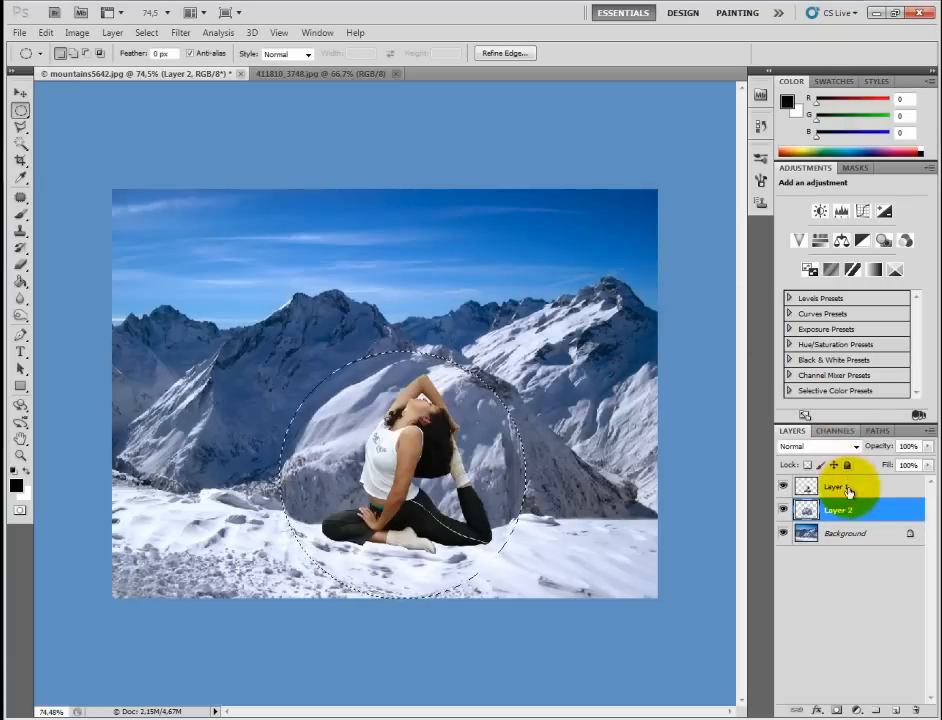
Create Layer 3 and fill the circular selection with black using the Paint Bucket.
left_click(838, 510)
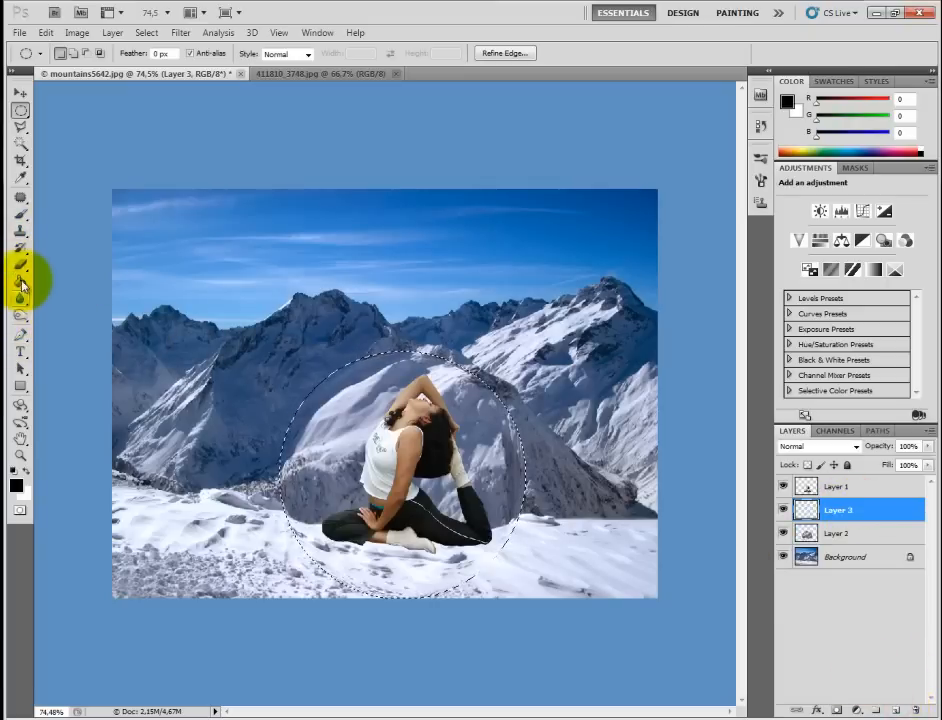
left_click(20, 281)
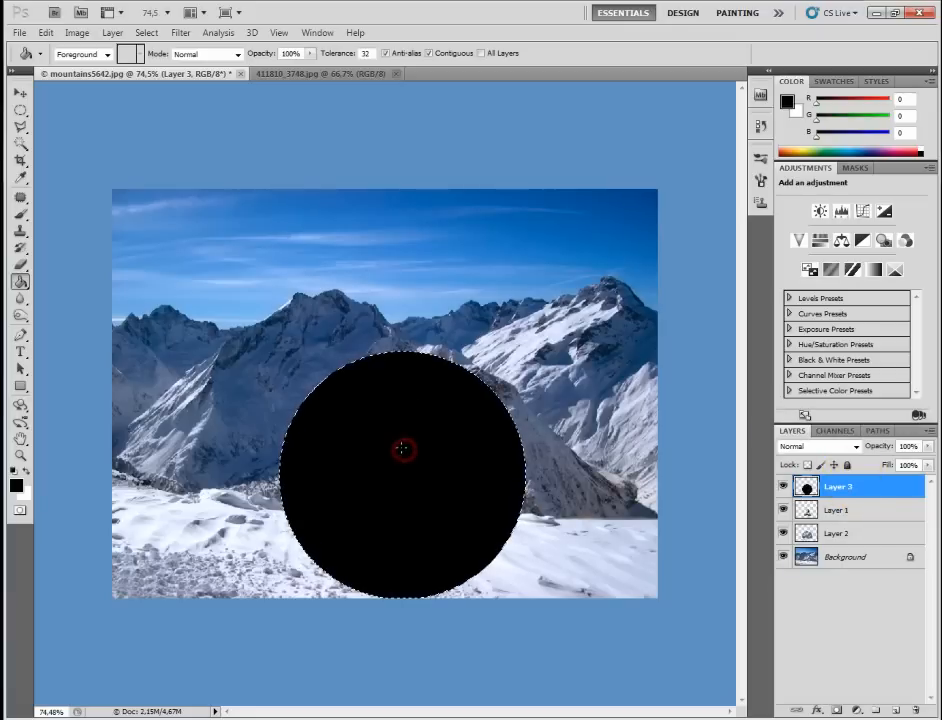
left_click(403, 448)
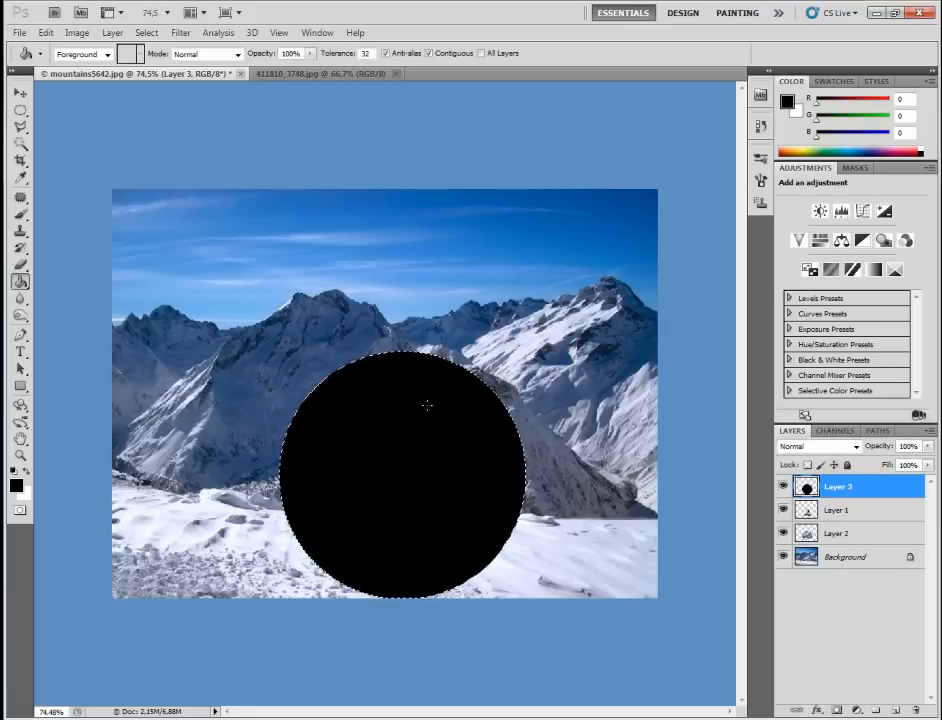
left_click(180, 32)
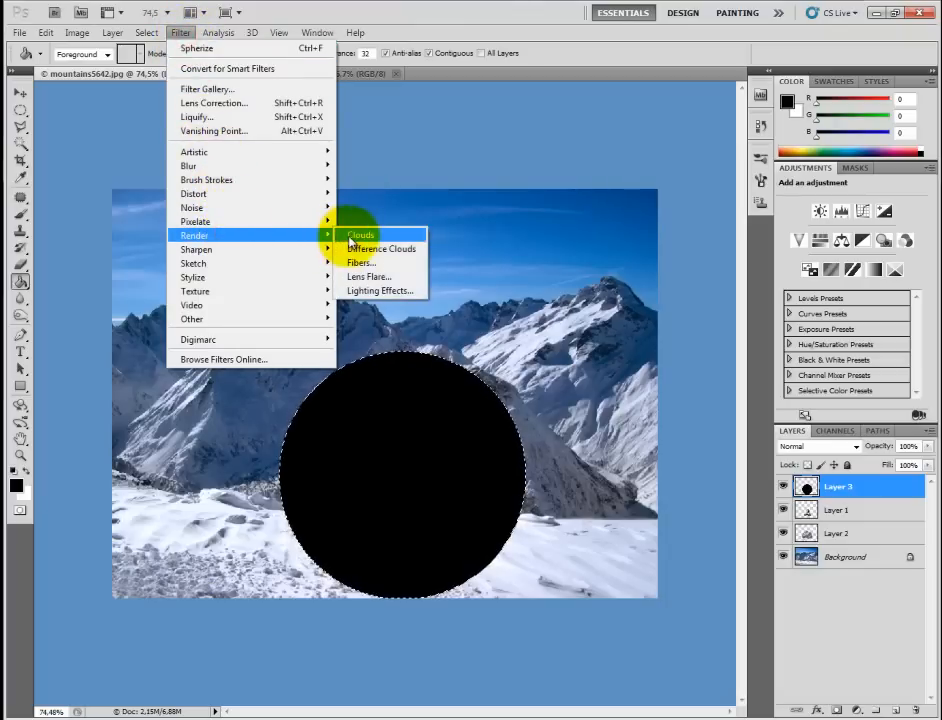
Render Clouds into the black circle, then Spherize it into a cloudy ball.
left_click(360, 234)
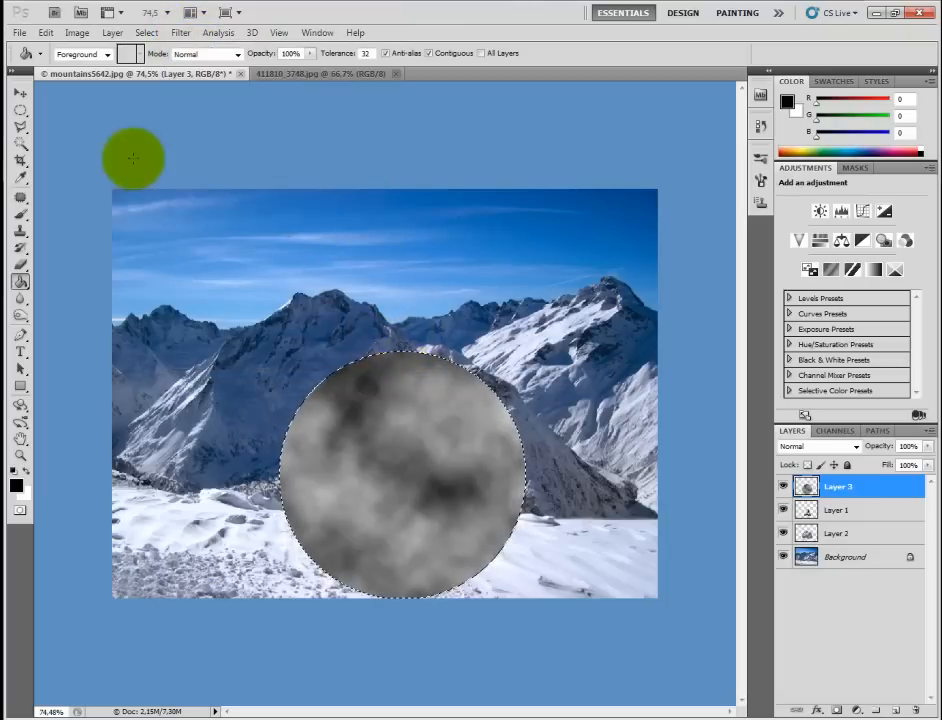
left_click(180, 32)
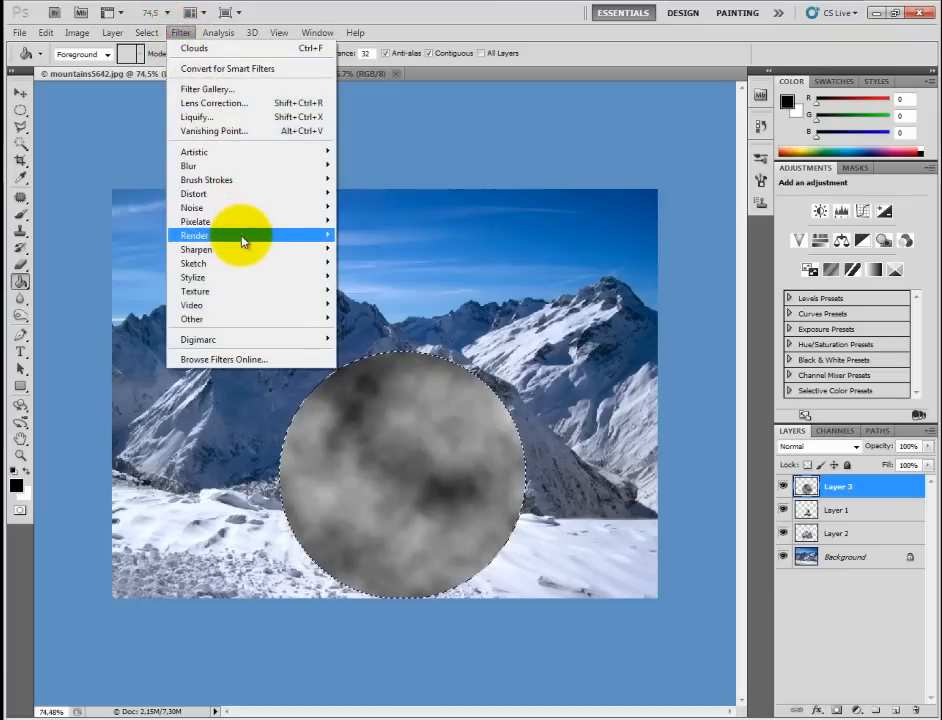
mouse_move(196, 248)
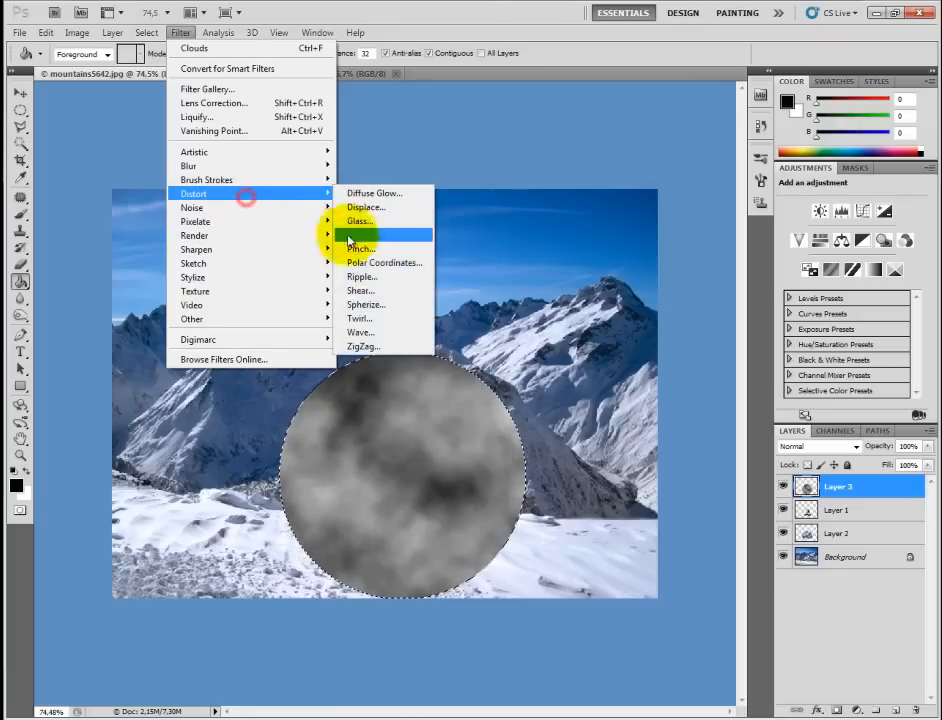
left_click(366, 304)
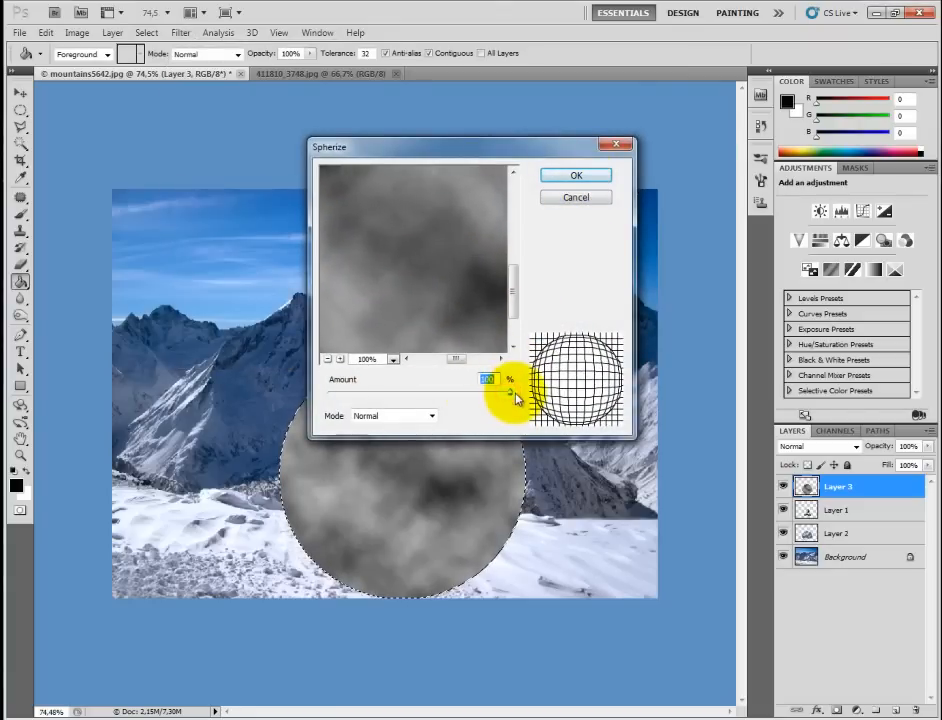
left_click(576, 175)
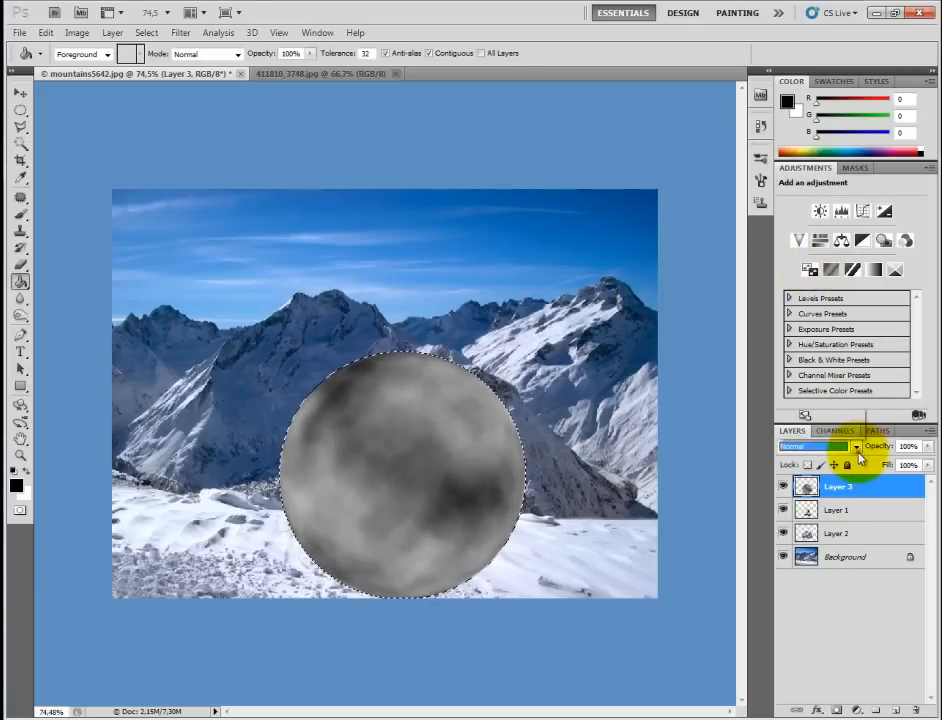
Blend the cloud sphere translucently and fill a new Layer 4 circle with black at 0% opacity.
left_click(815, 446)
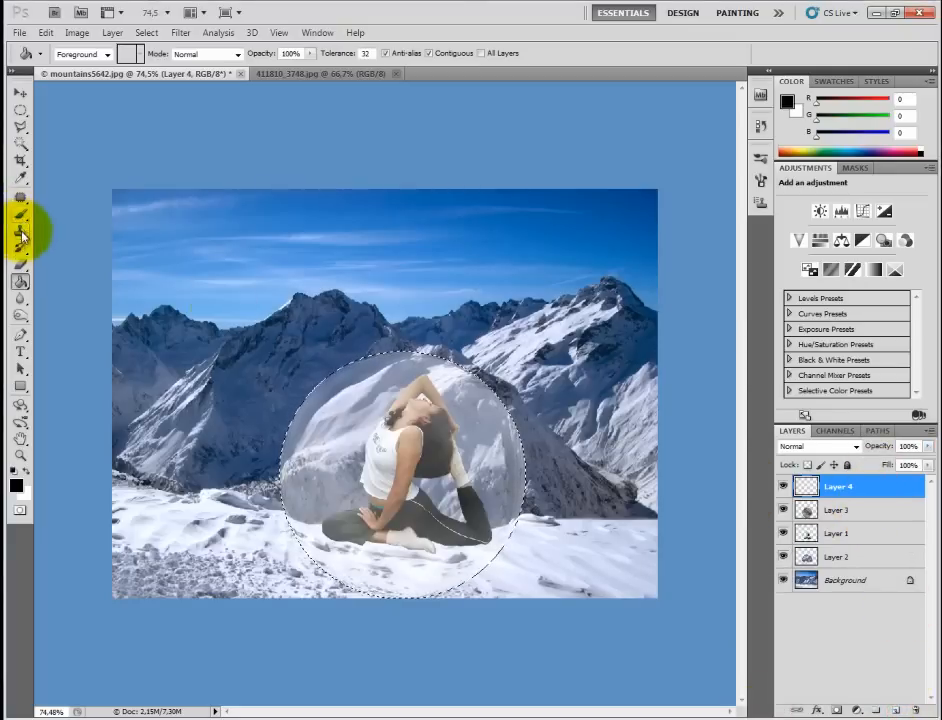
left_click(388, 457)
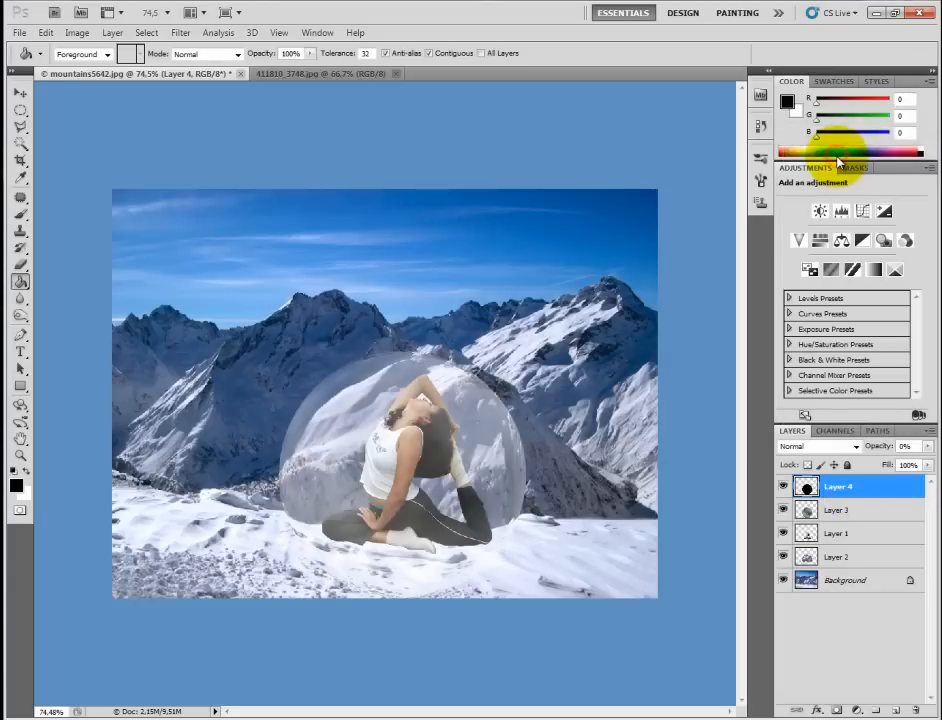
Give Layer 4 a white Normal-mode Inner Glow of 27 px for a soft bright rim.
double_click(838, 486)
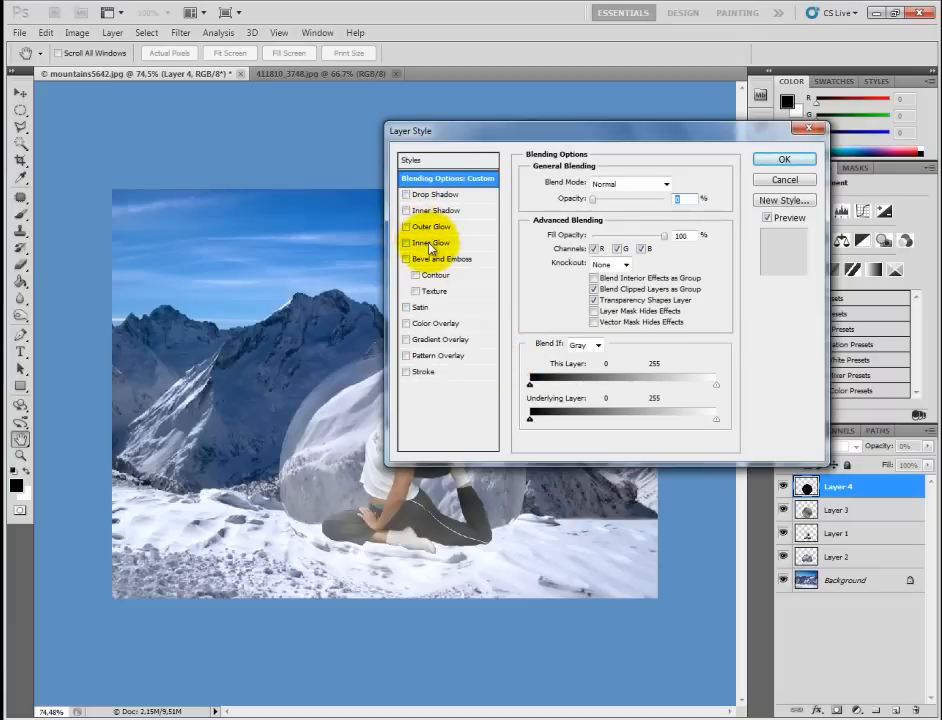
left_click(432, 242)
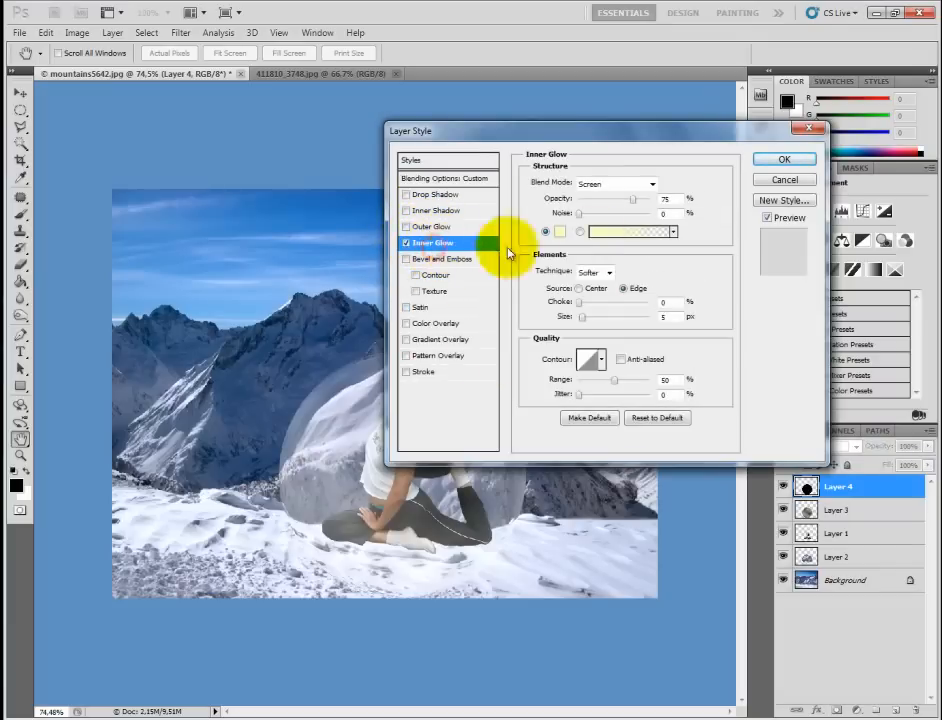
left_click(652, 183)
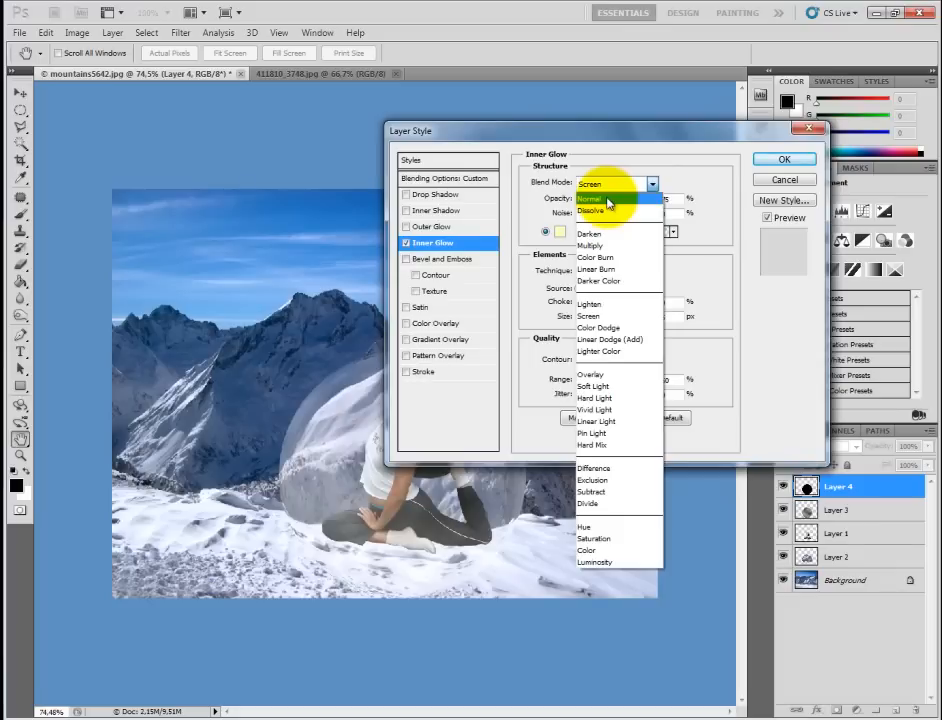
left_click(590, 183)
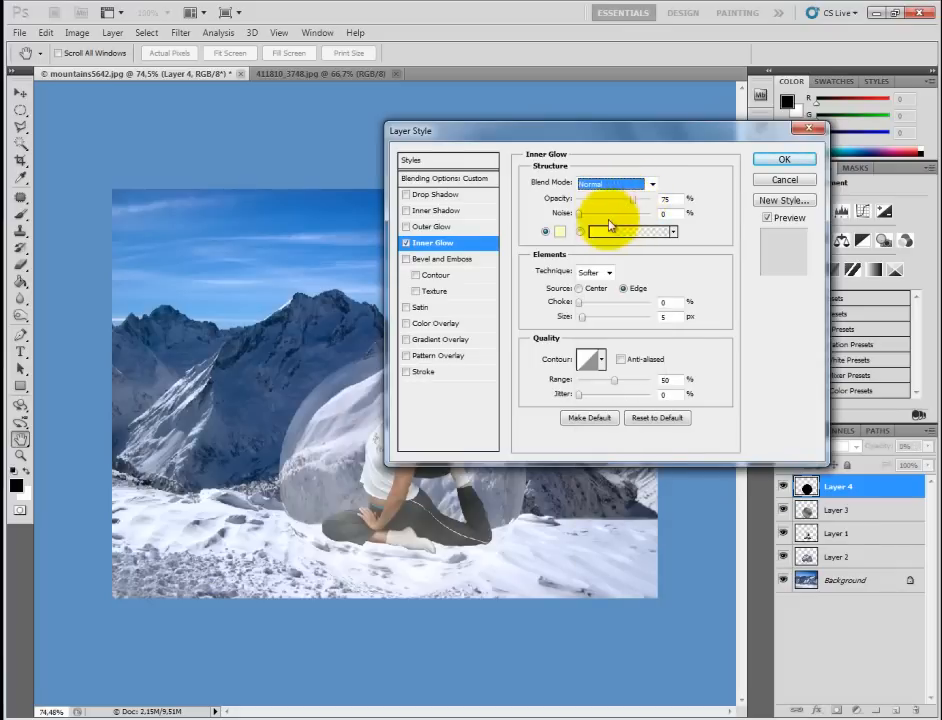
left_click(560, 230)
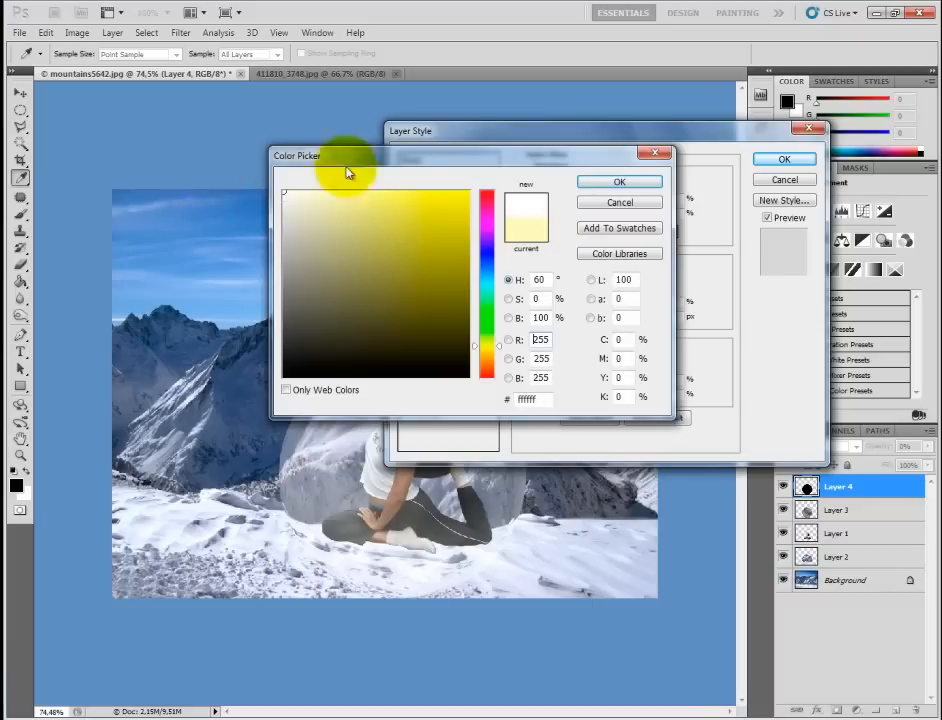
left_click(619, 181)
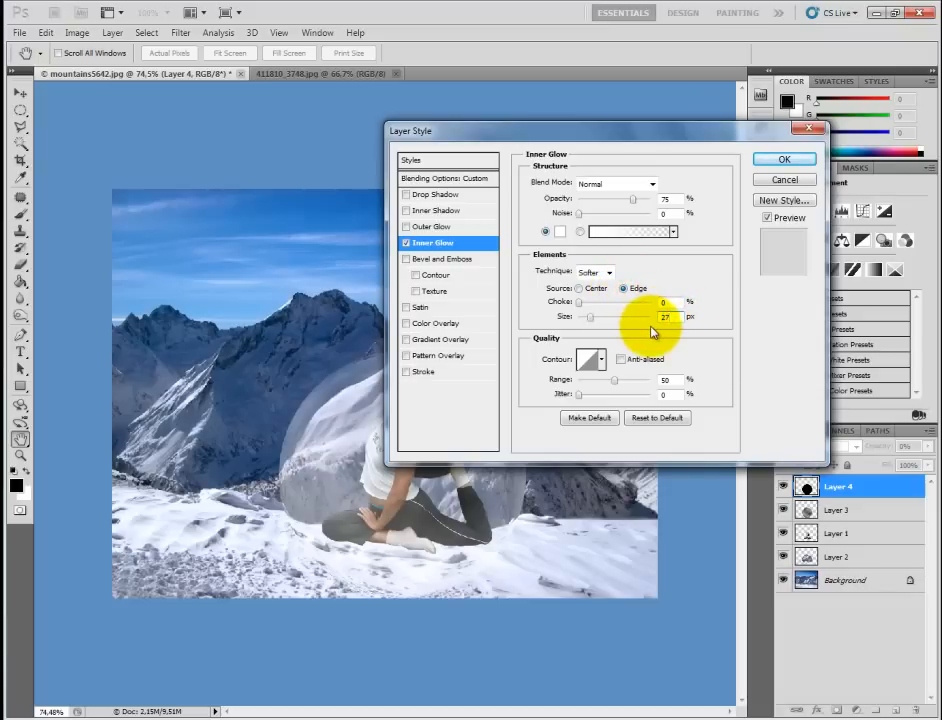
left_click(784, 159)
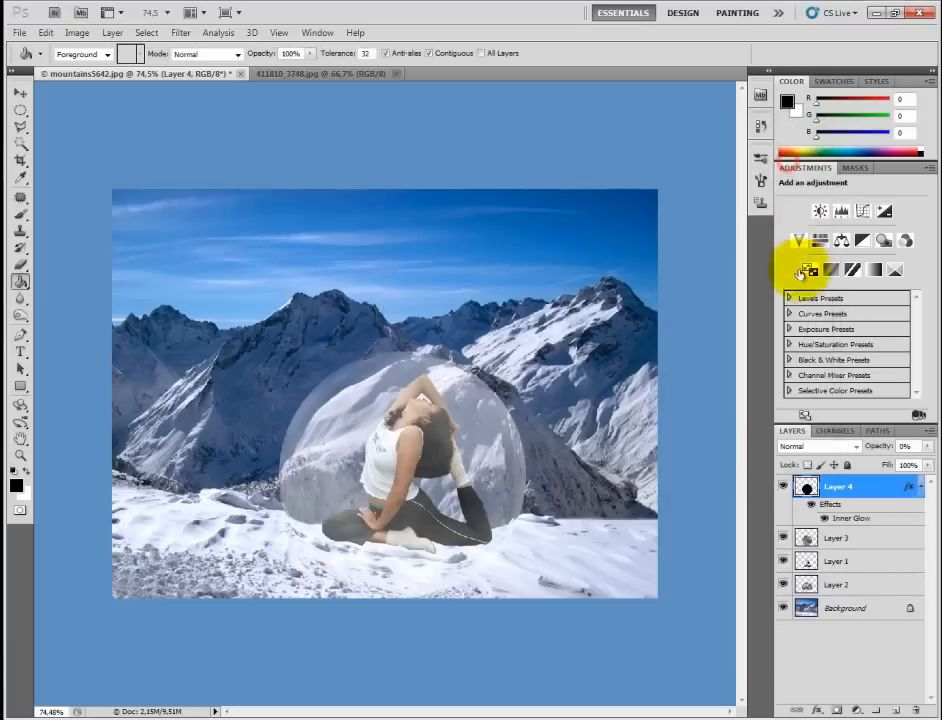